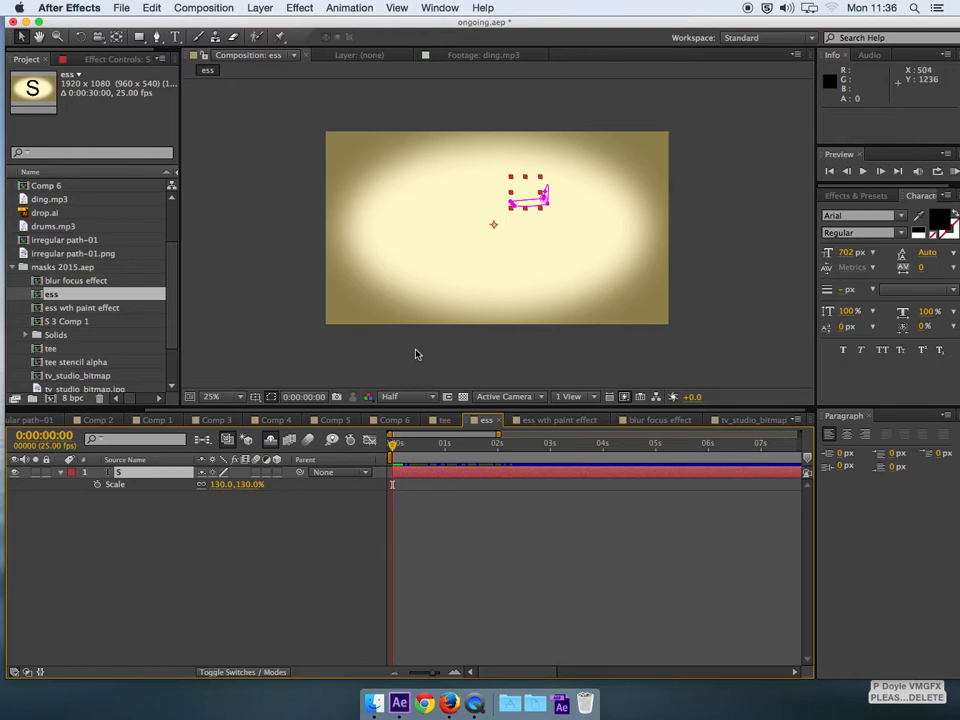
mouse_move(432, 348)
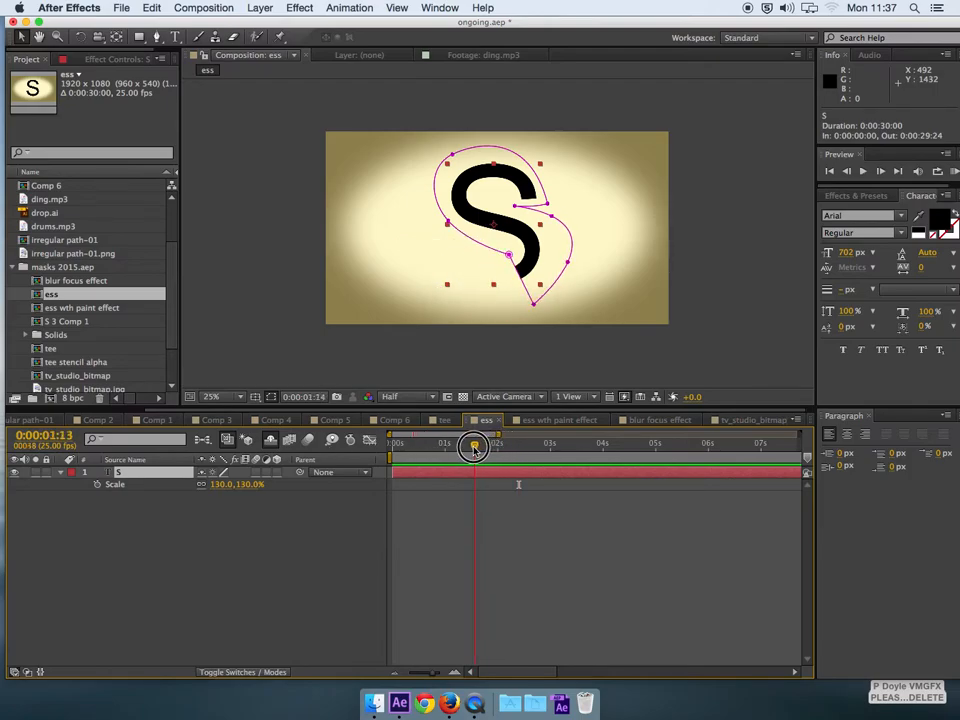
- Scrub the timeline back and forth to watch the S draw on progressively along its path
drag(476, 444, 428, 444)
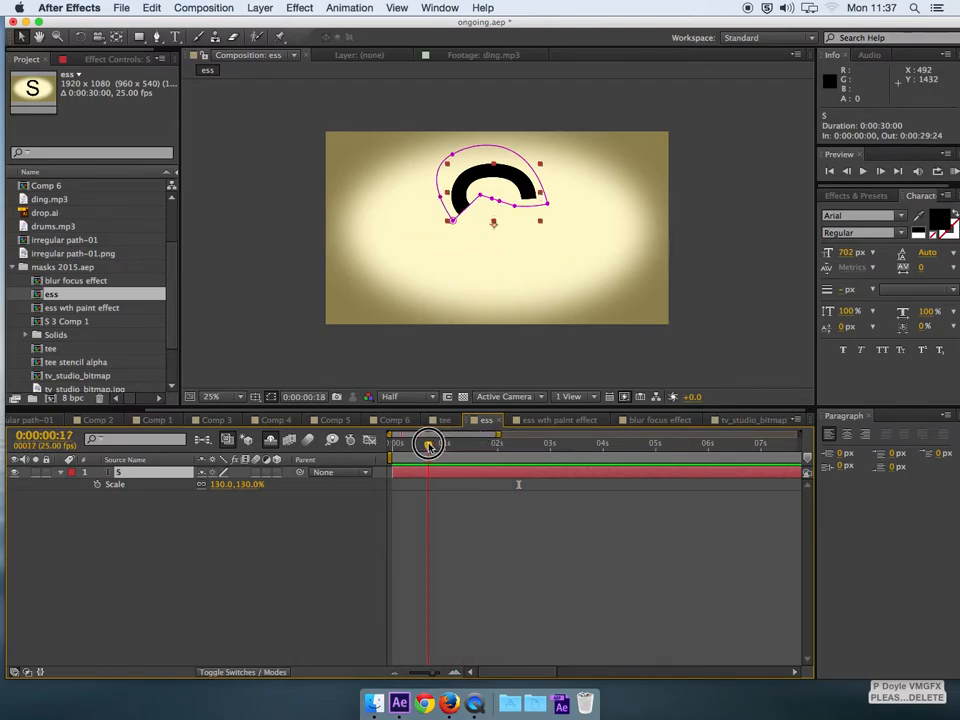
drag(428, 444, 398, 444)
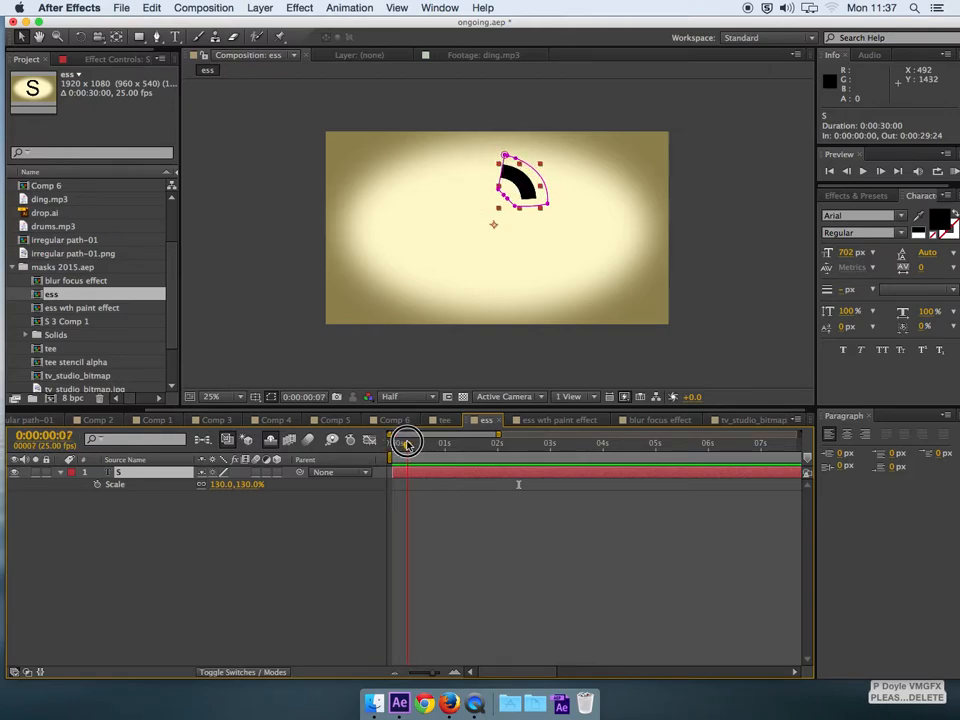
drag(404, 442, 428, 442)
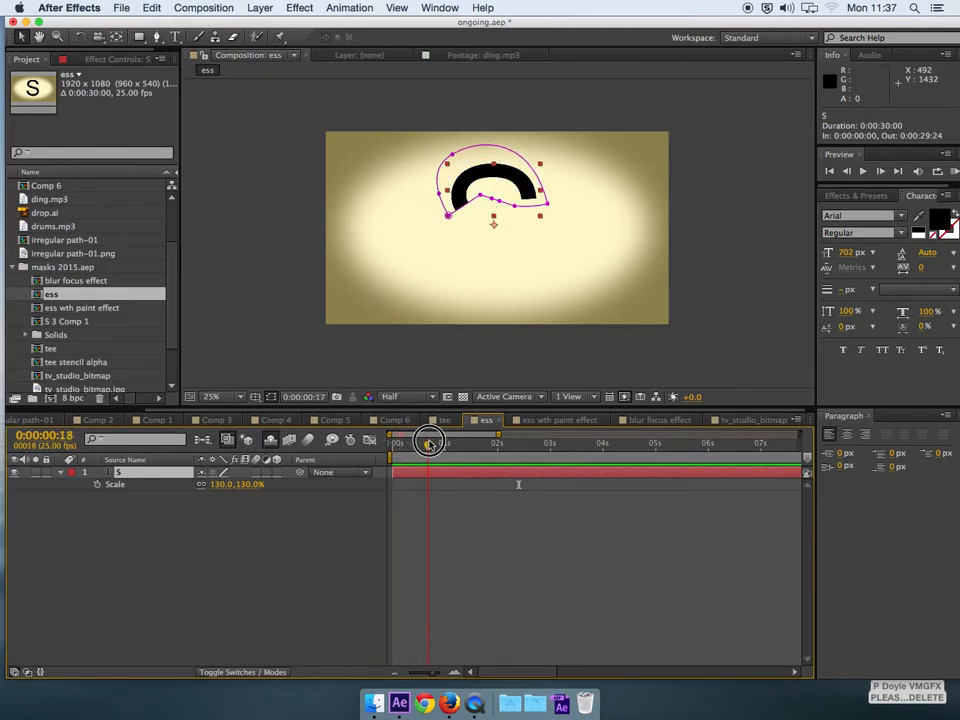
drag(428, 442, 458, 442)
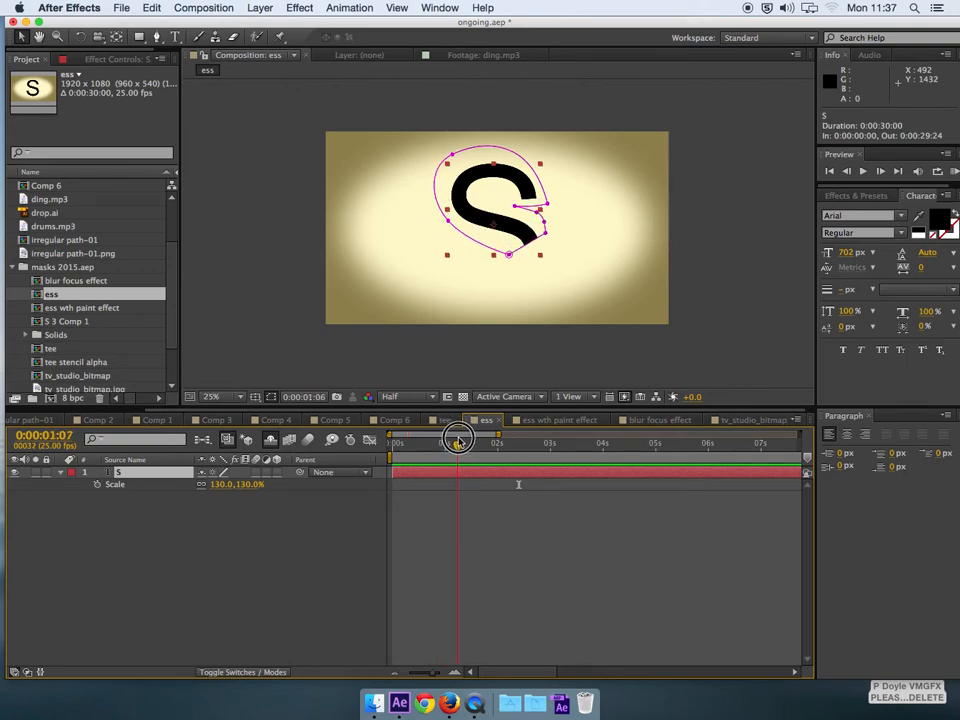
drag(458, 438, 486, 438)
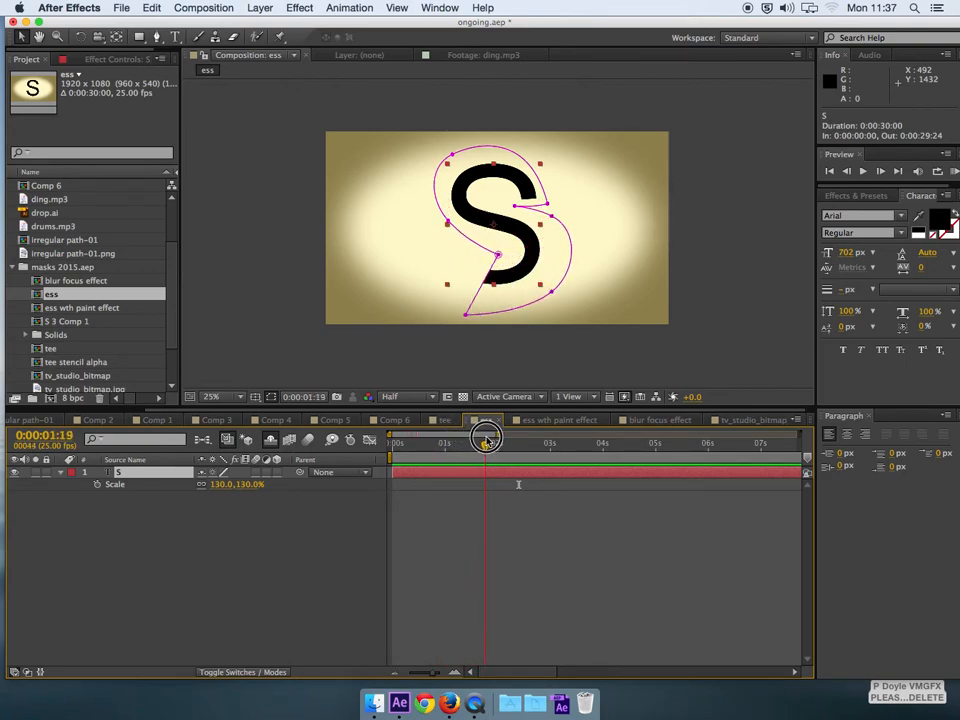
drag(486, 438, 482, 438)
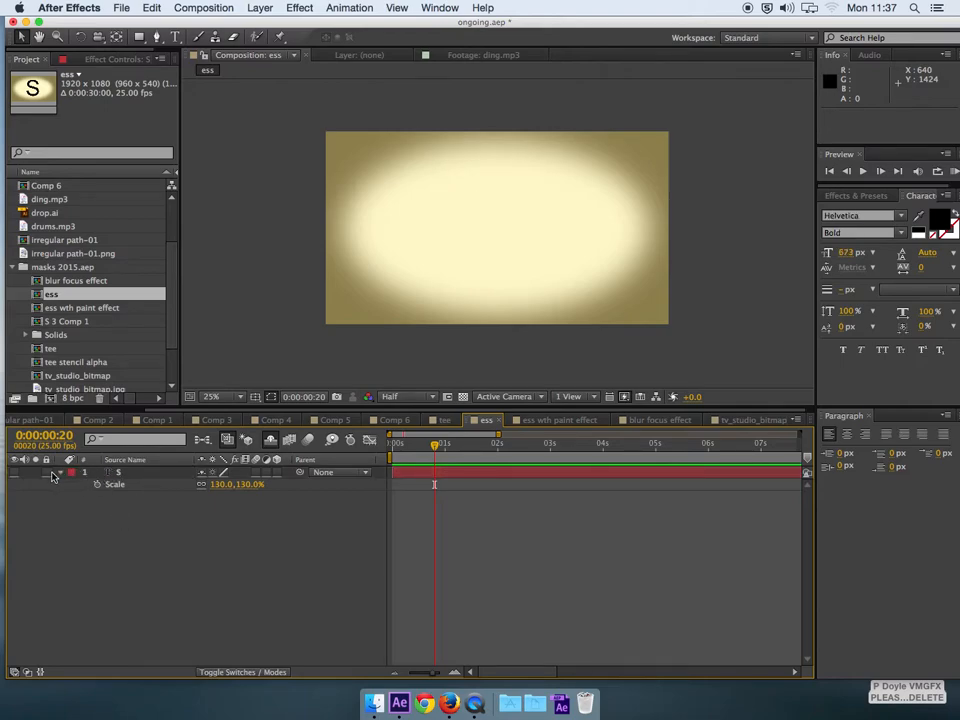
- Create a text layer with a single large letter S and switch it to a thinner font weight
click(56, 472)
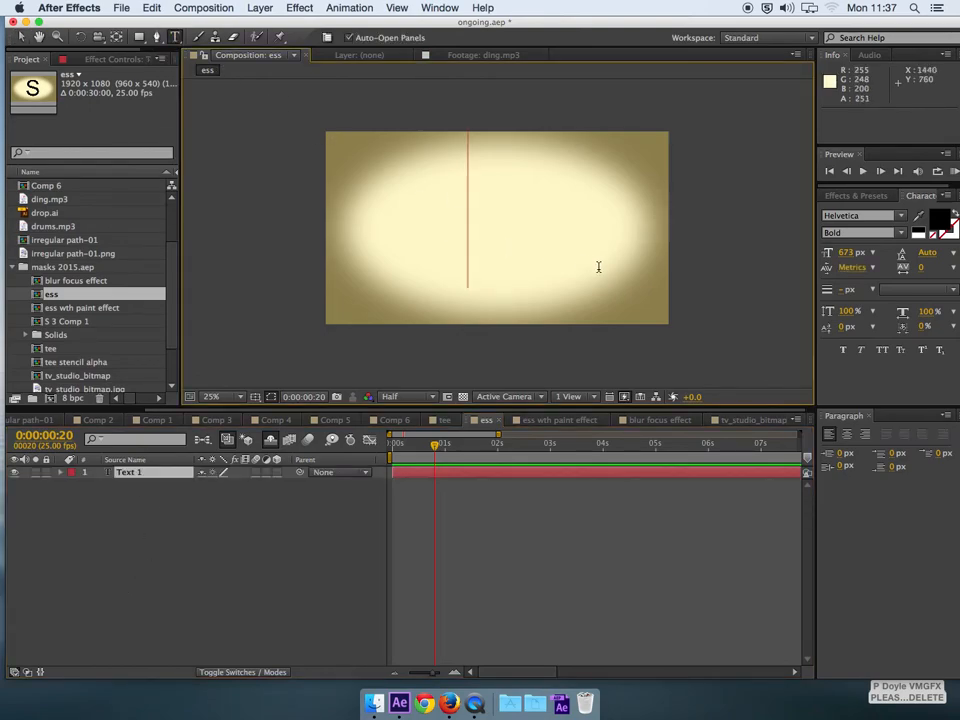
text(S)
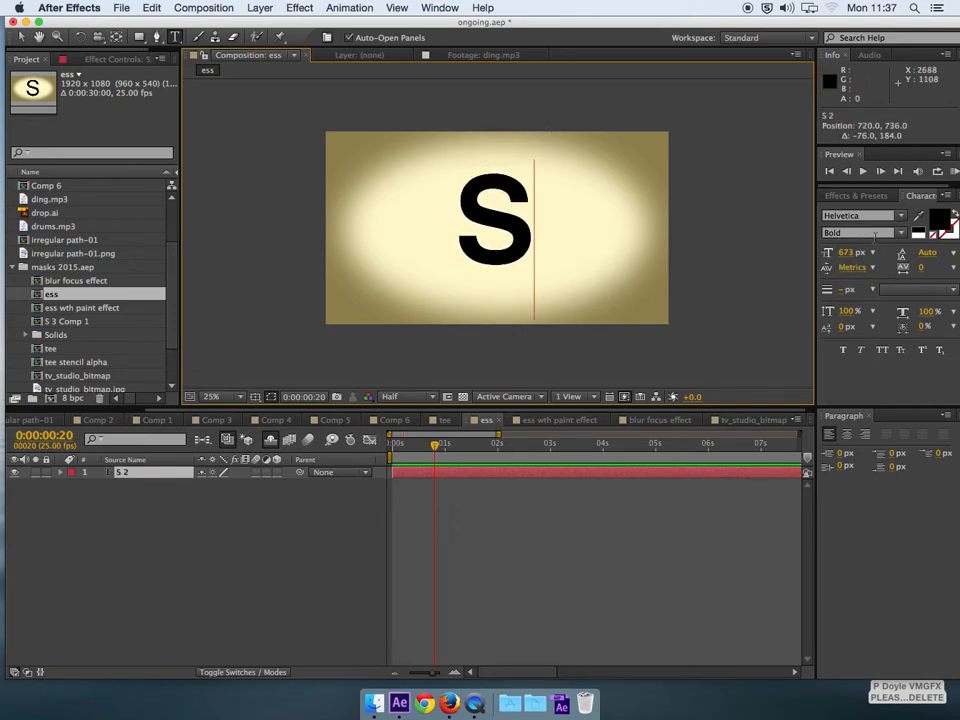
click(860, 232)
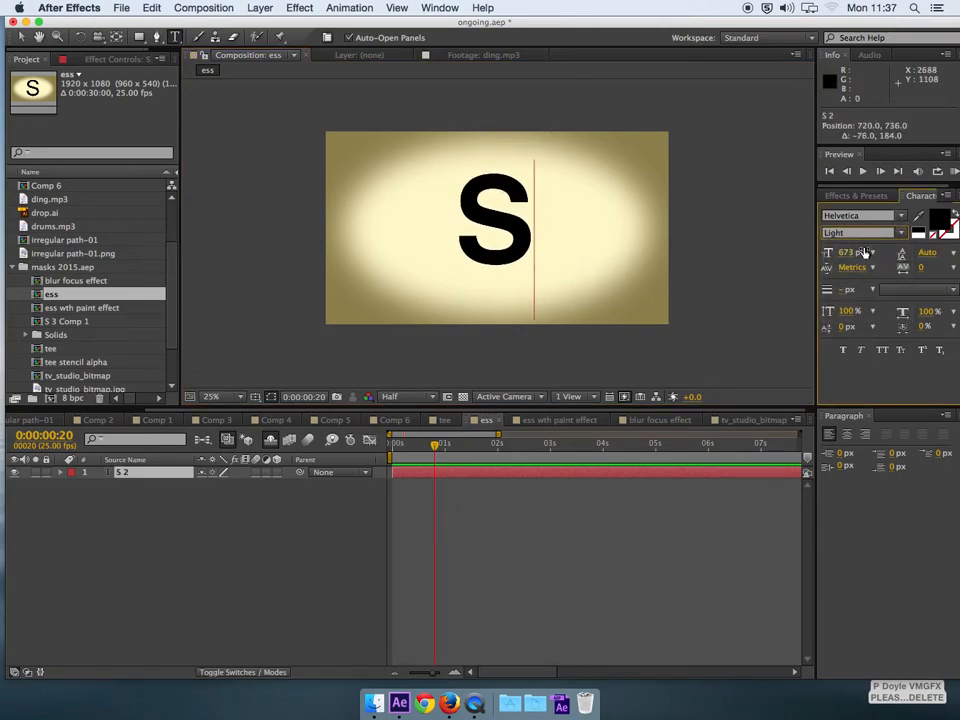
click(858, 232)
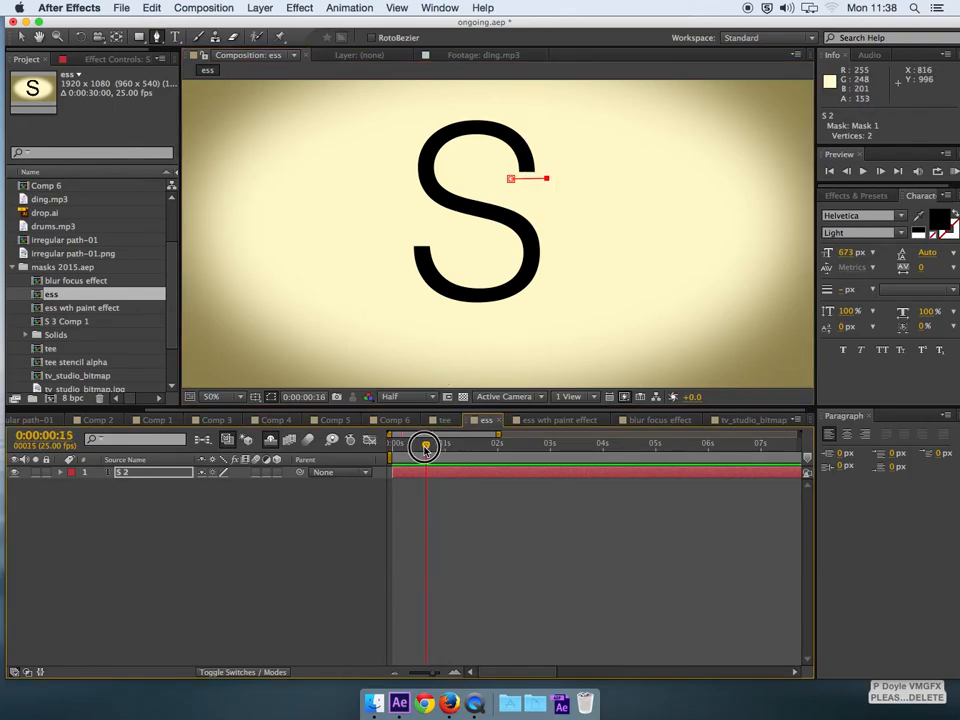
- At frame 0:00, draw a small closed Pen mask around the upper tip of the S
drag(424, 444, 408, 444)
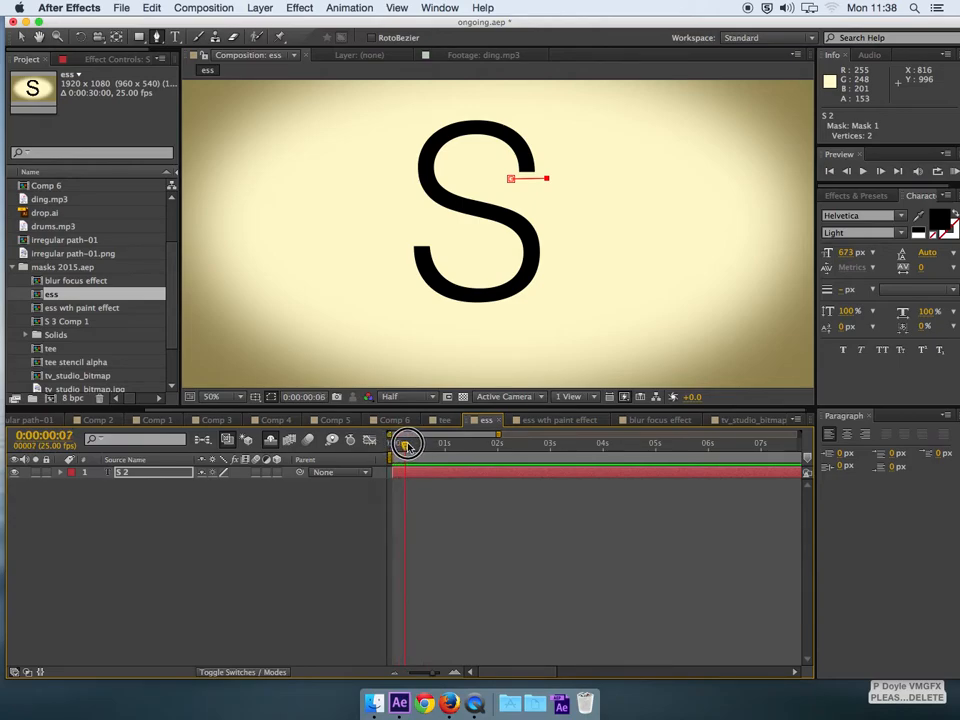
drag(408, 444, 400, 444)
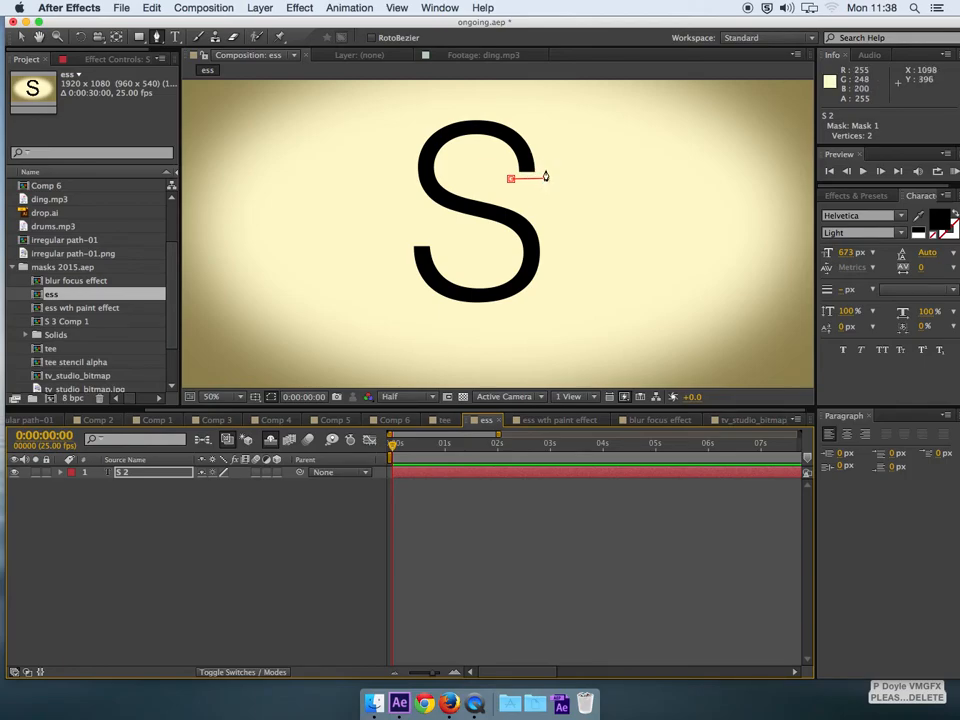
click(504, 172)
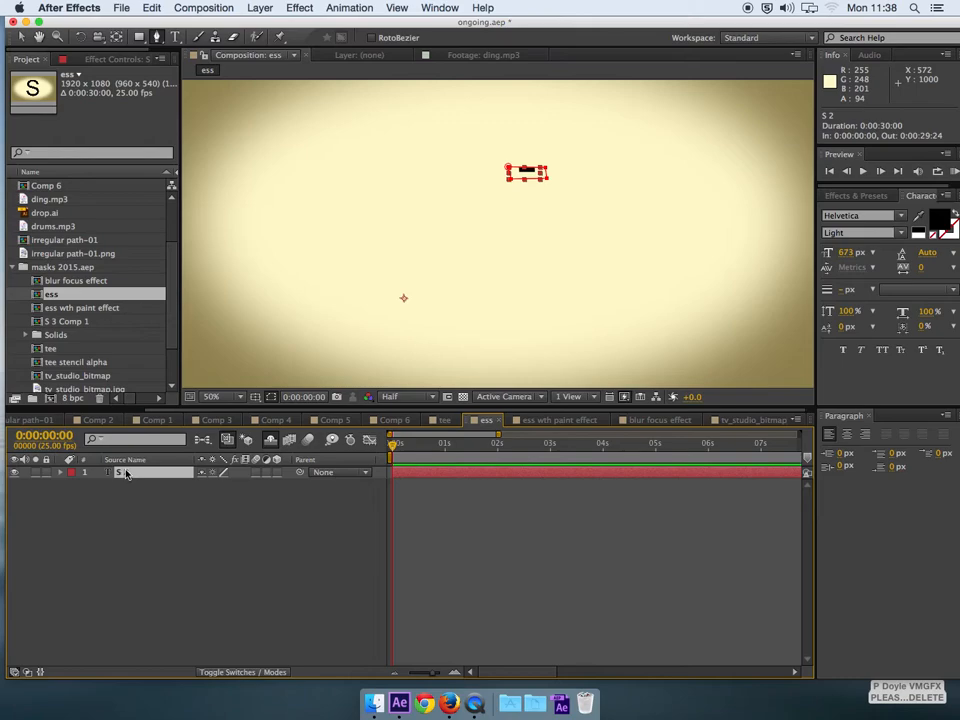
click(72, 472)
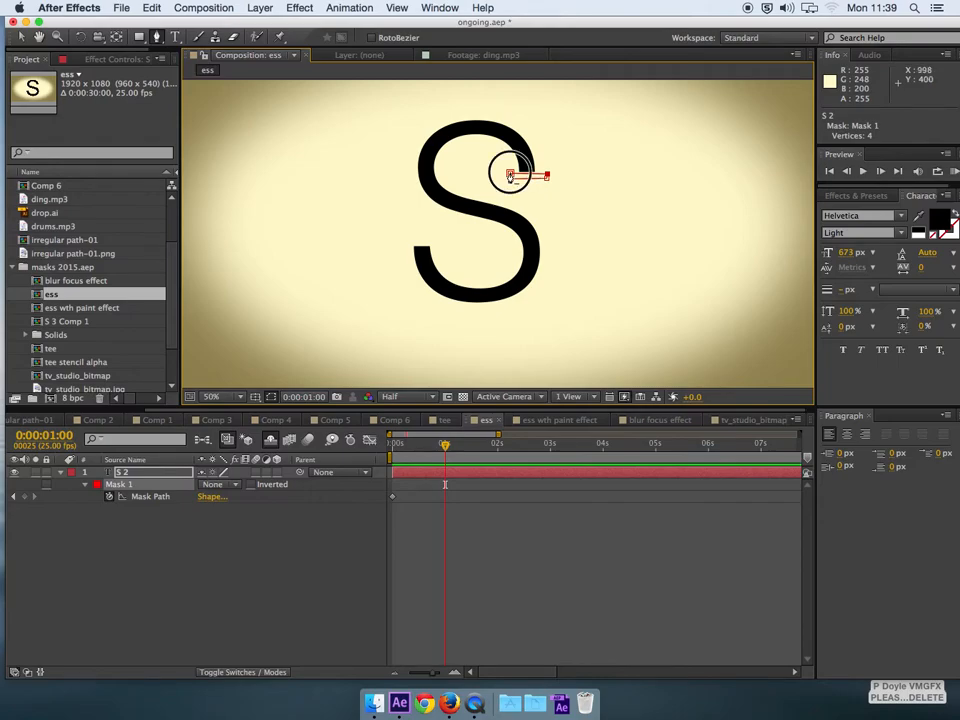
- Reshape the mask vertices so Mask 1 covers more of the S's top curve at a later frame
drag(512, 172, 504, 156)
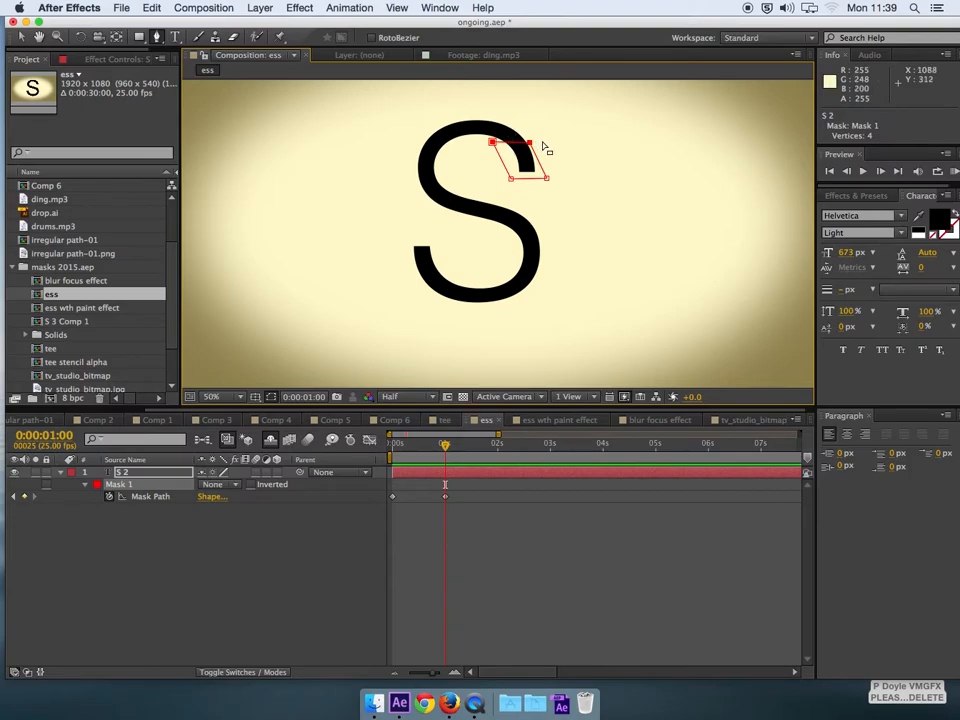
drag(528, 150, 524, 112)
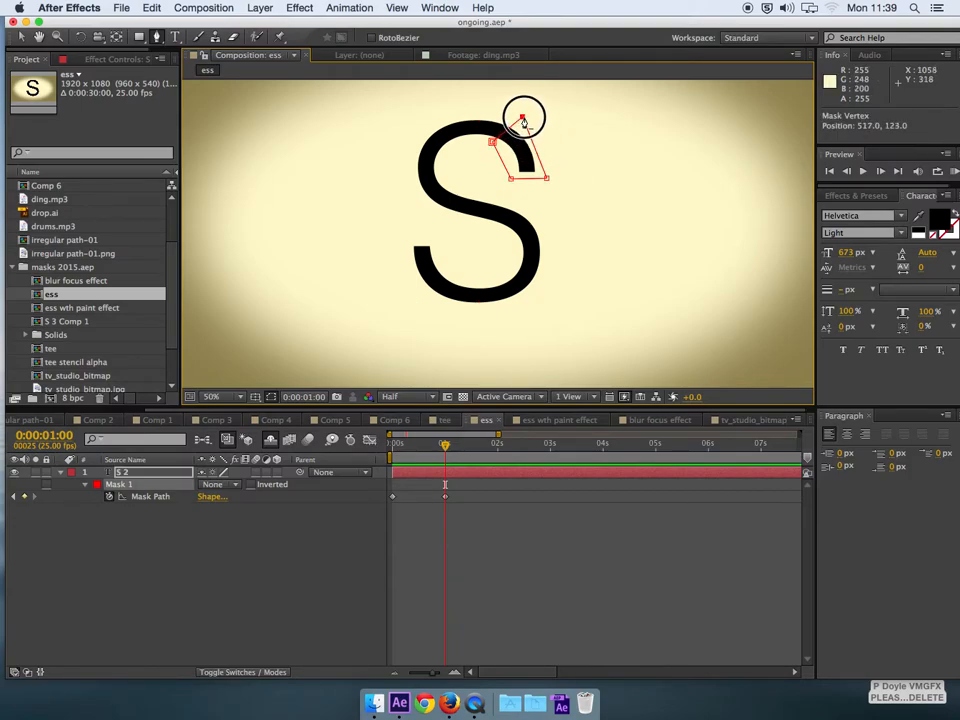
drag(524, 114, 492, 148)
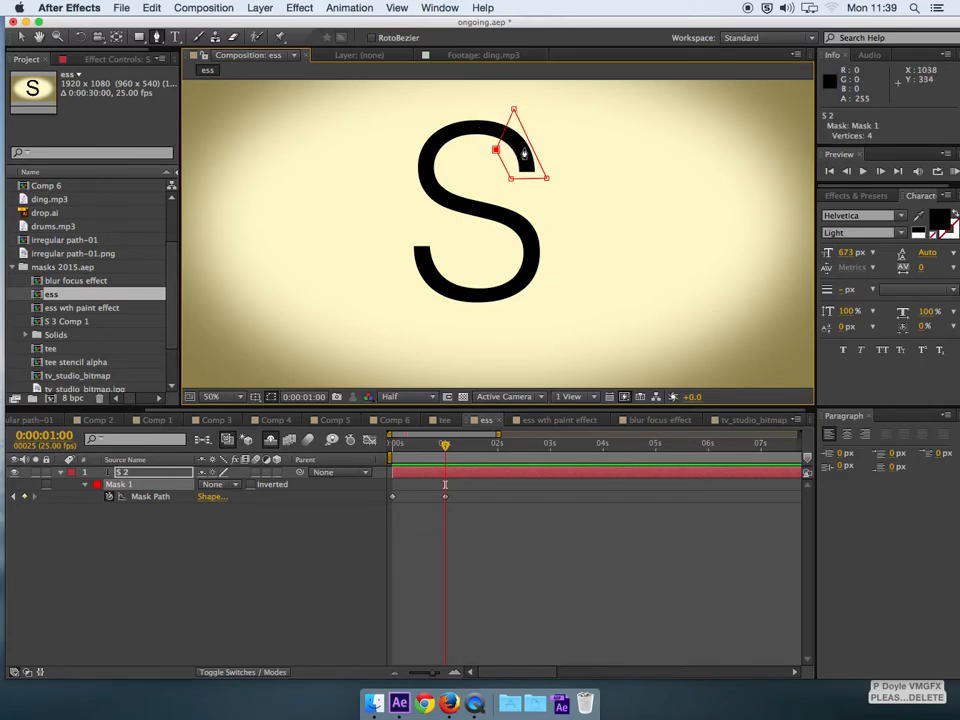
drag(524, 152, 508, 138)
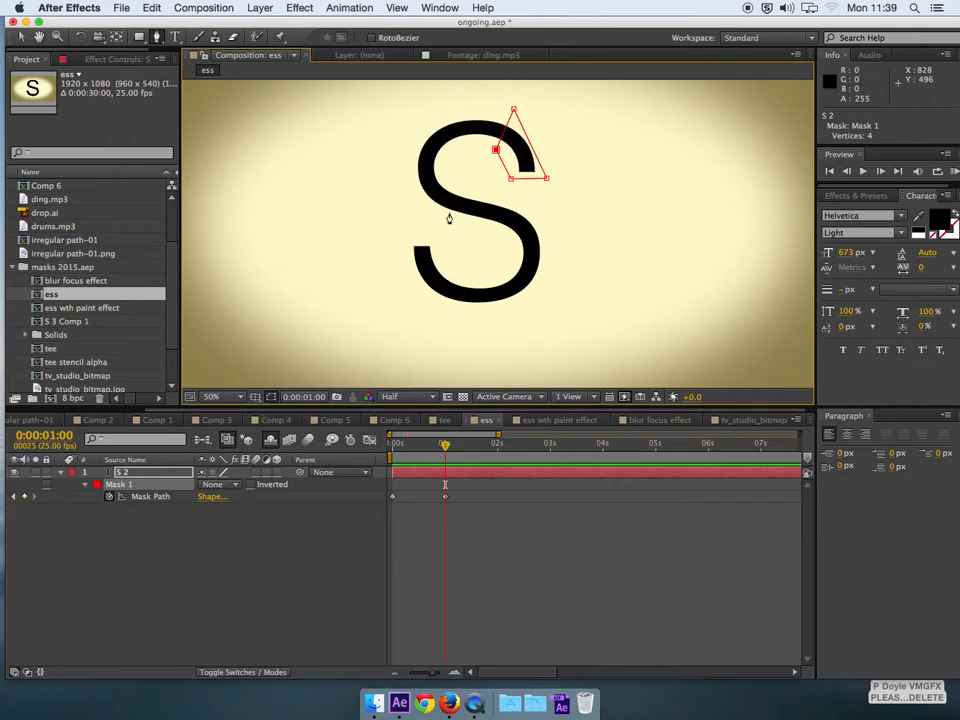
- Around the one- and two-second marks, stretch the mask further around the top curve
drag(444, 444, 438, 444)
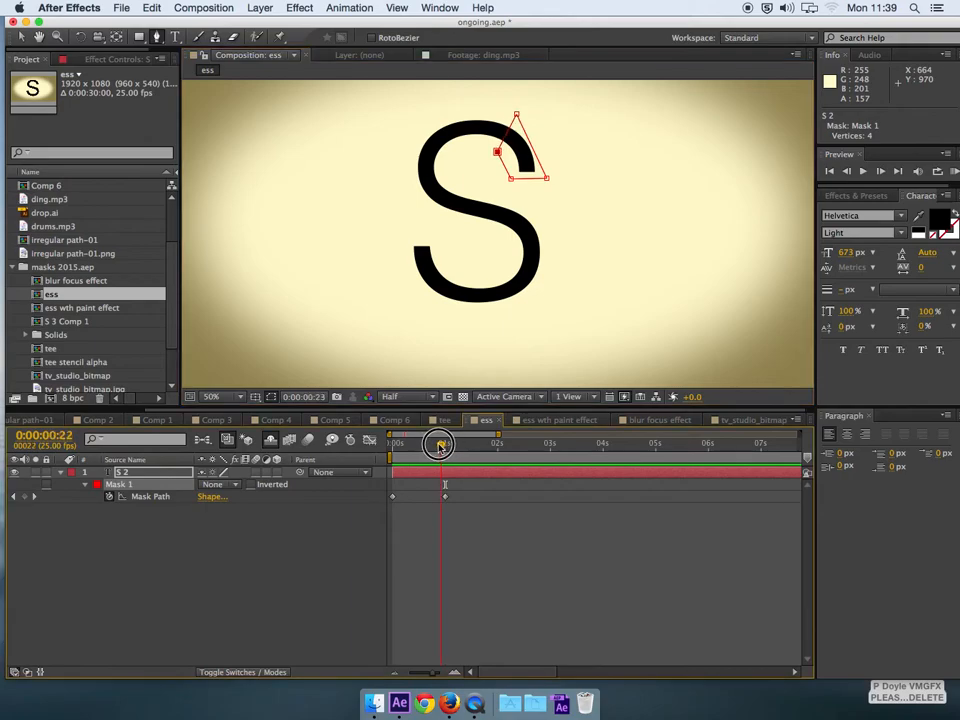
drag(438, 444, 396, 444)
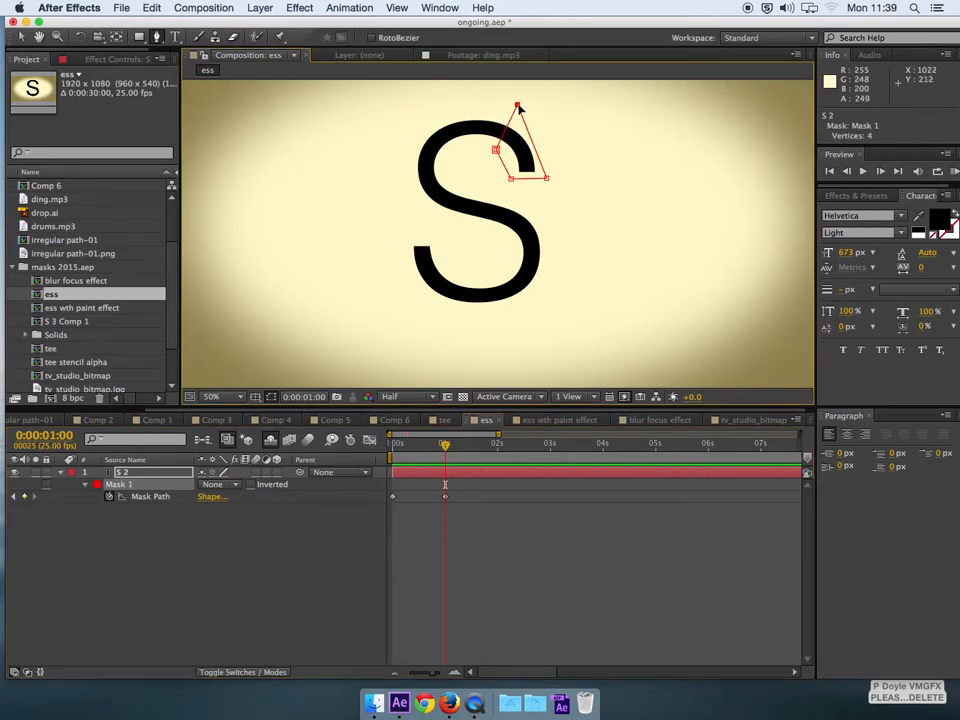
drag(444, 444, 496, 444)
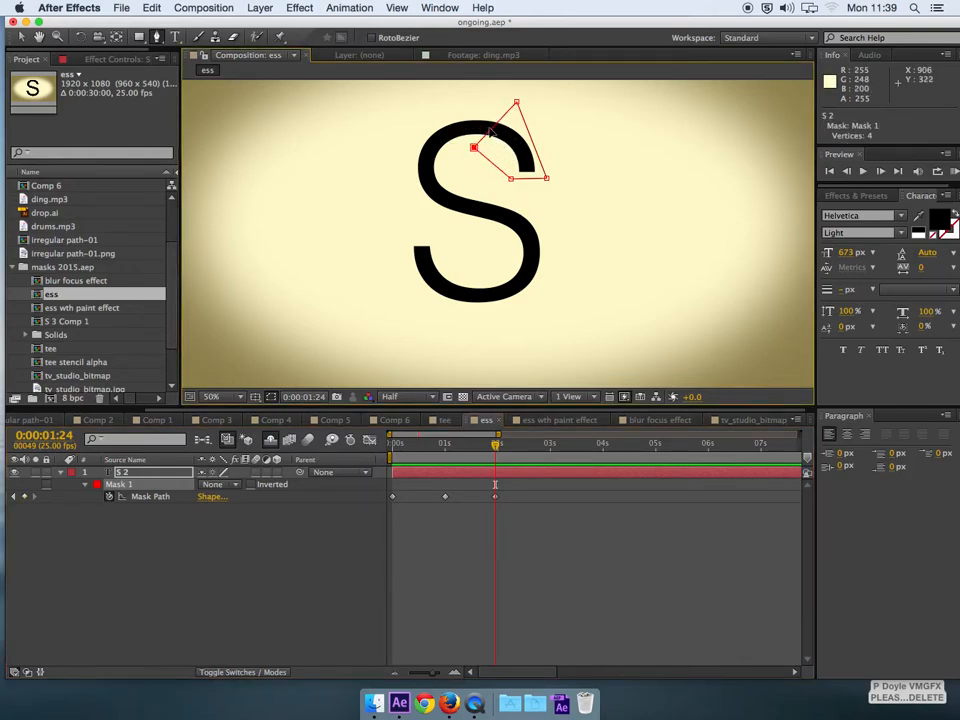
drag(516, 104, 474, 104)
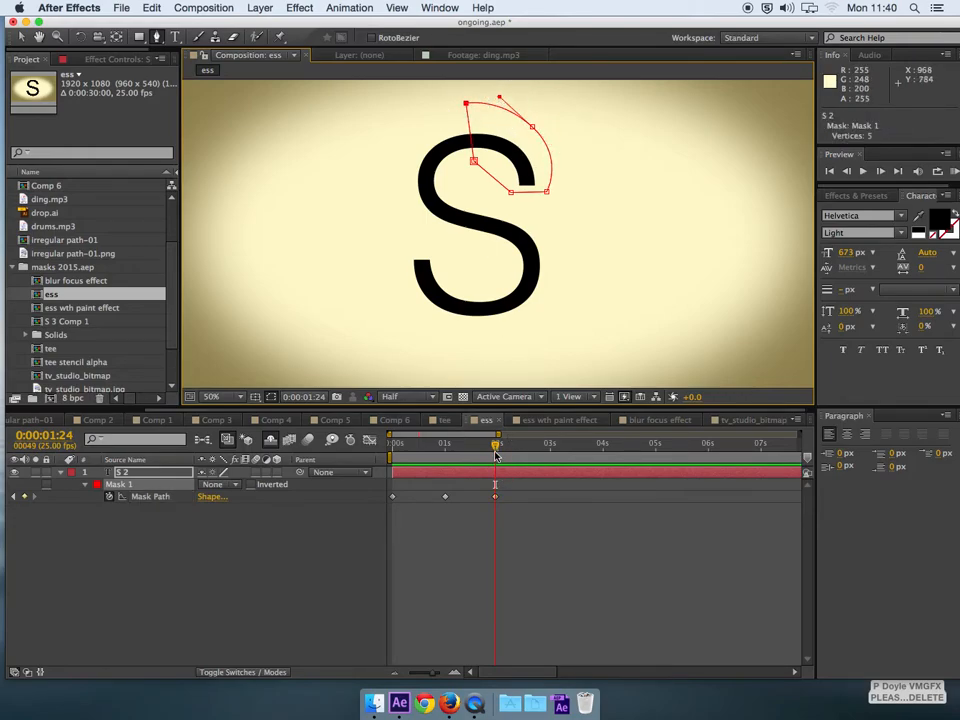
- Near the three-second mark, extend the mask around the left side of the S
drag(494, 444, 432, 444)
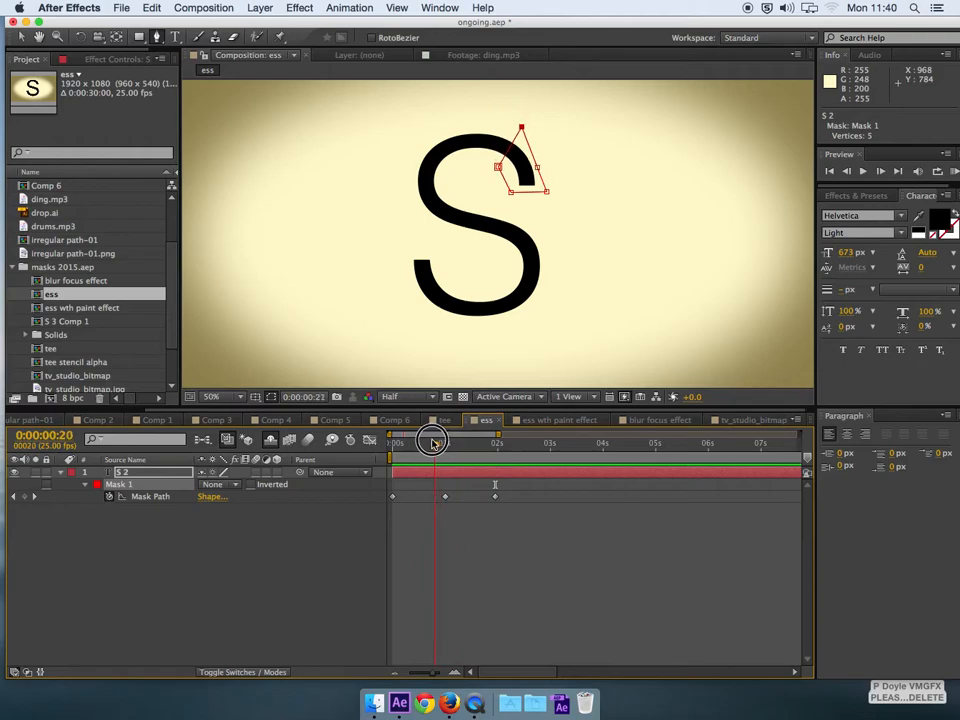
drag(434, 440, 404, 440)
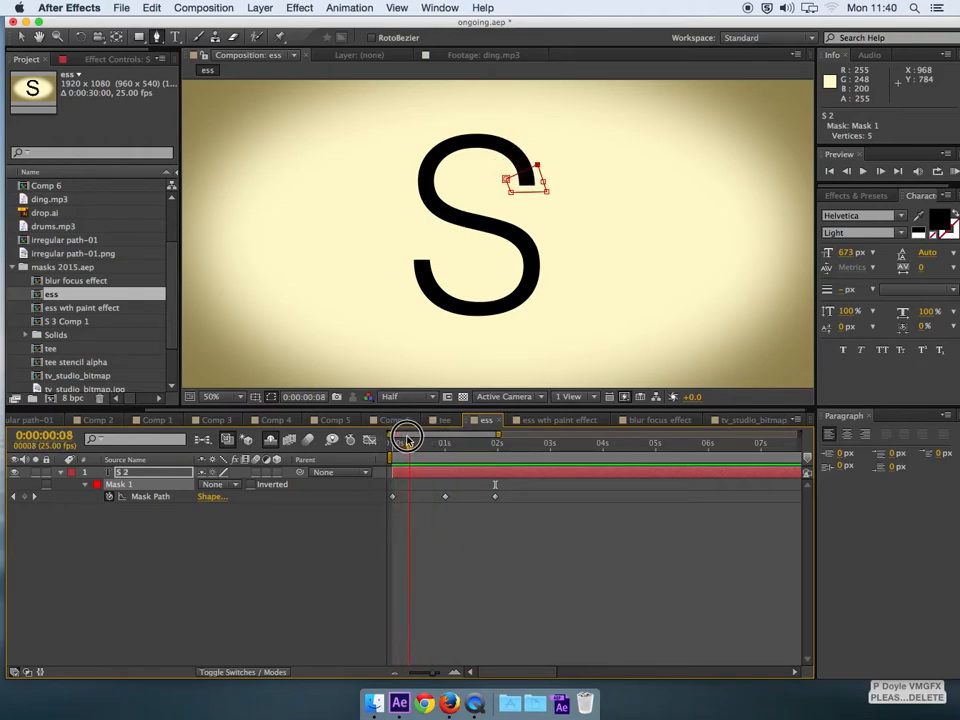
drag(408, 444, 456, 452)
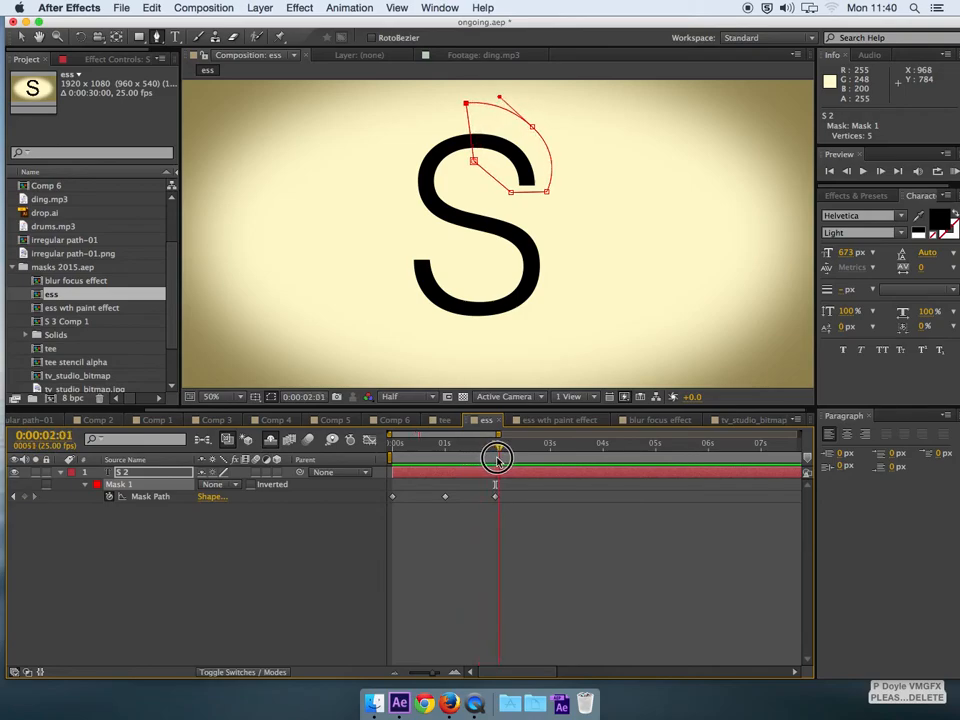
drag(496, 444, 546, 444)
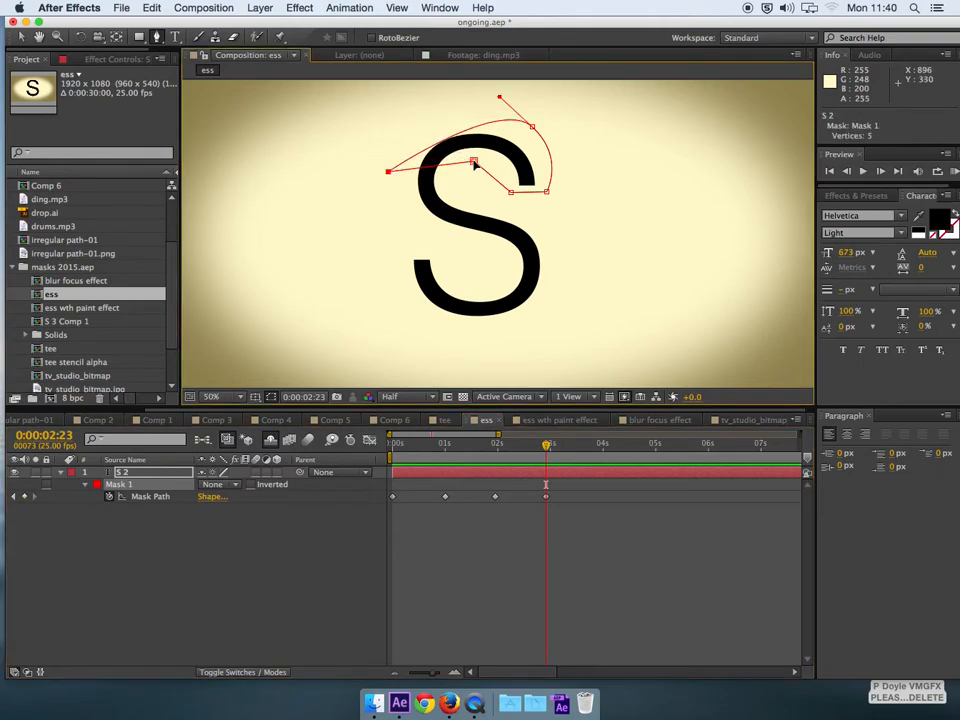
drag(472, 164, 464, 182)
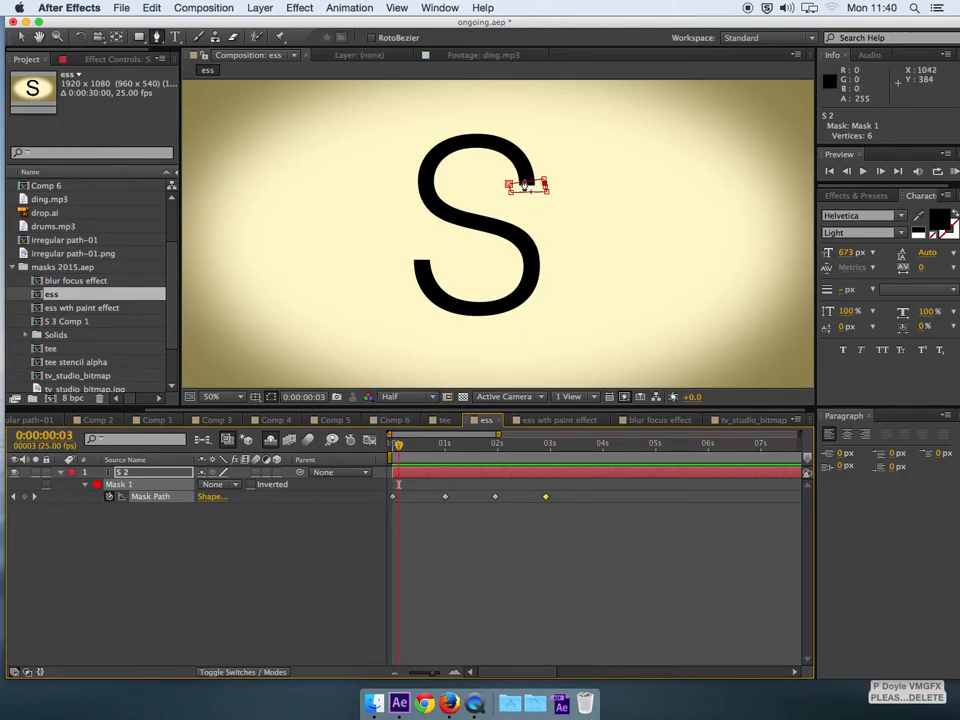
- Add keyframes pulling the mask down across the middle stroke of the S
click(398, 444)
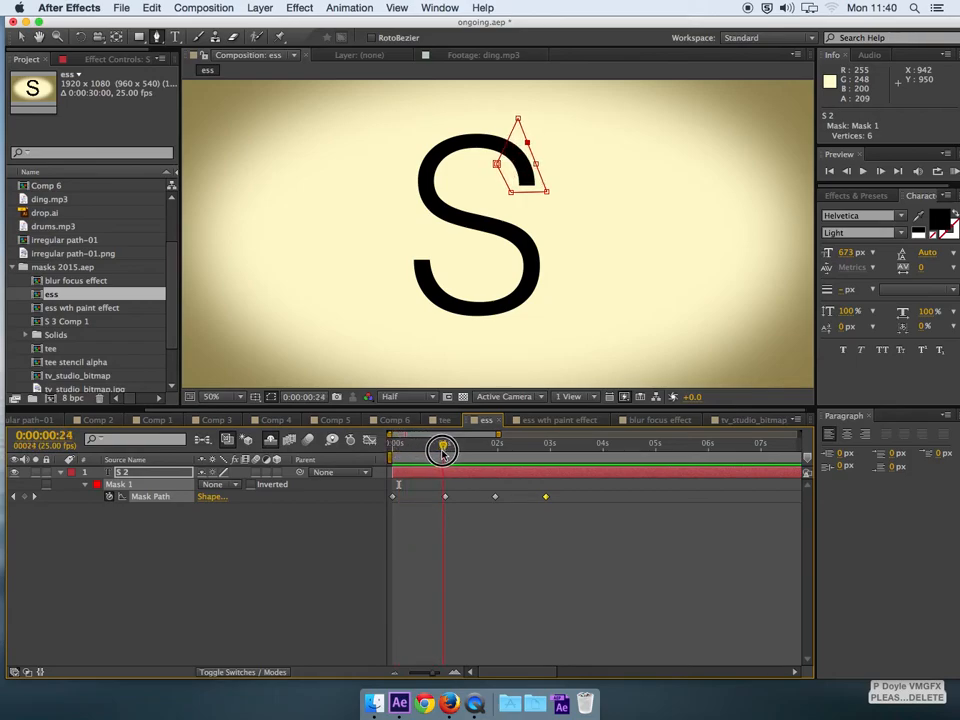
drag(442, 448, 476, 448)
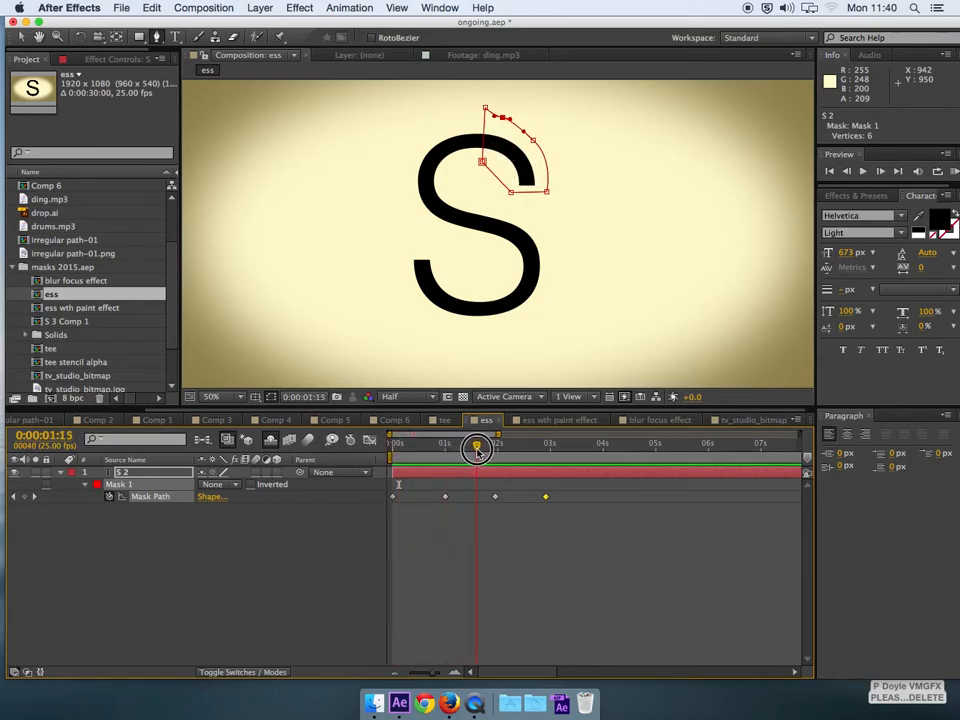
drag(478, 448, 508, 448)
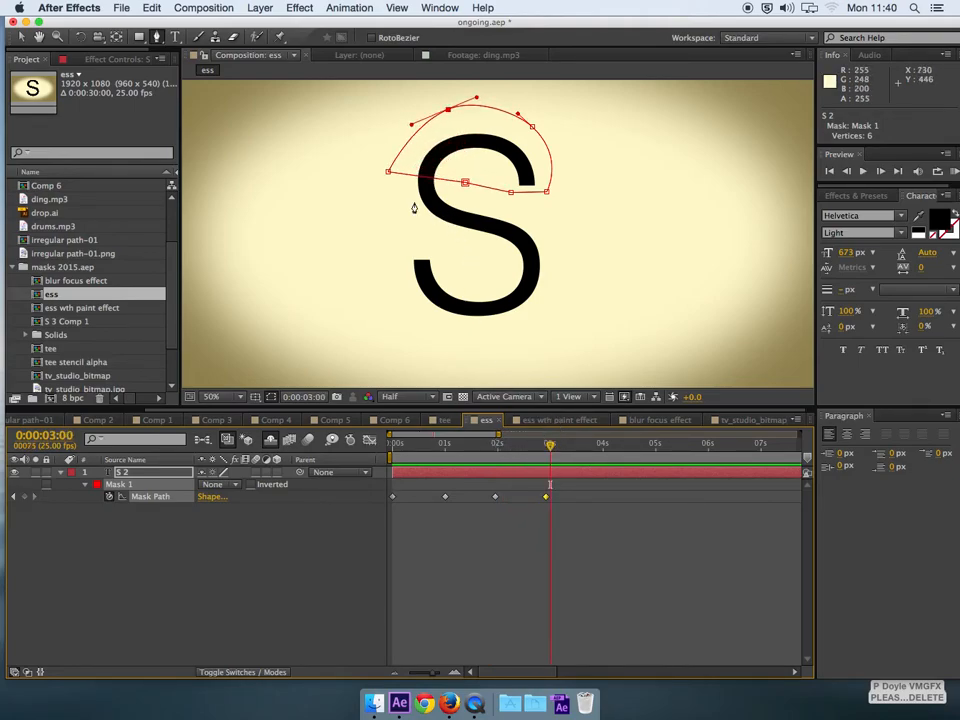
drag(464, 182, 388, 190)
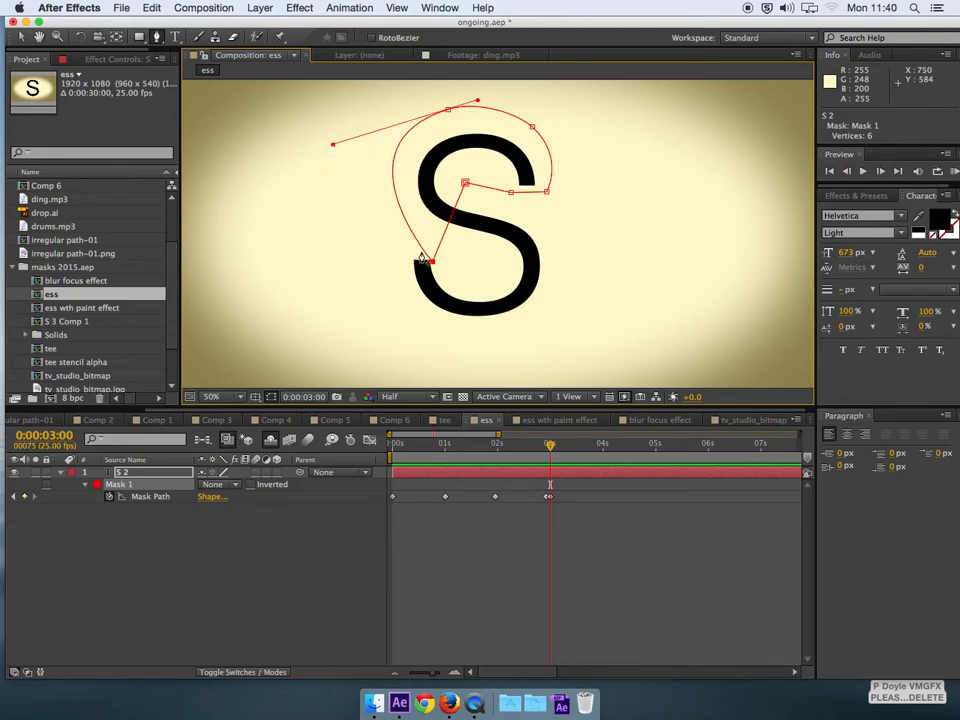
drag(422, 260, 436, 244)
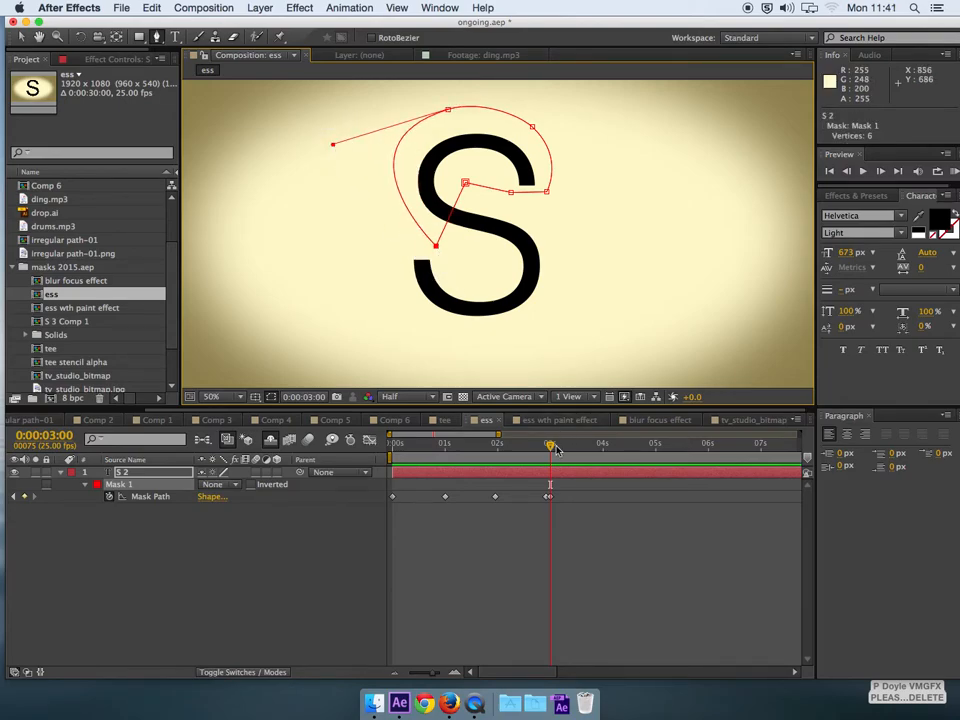
mouse_move(556, 476)
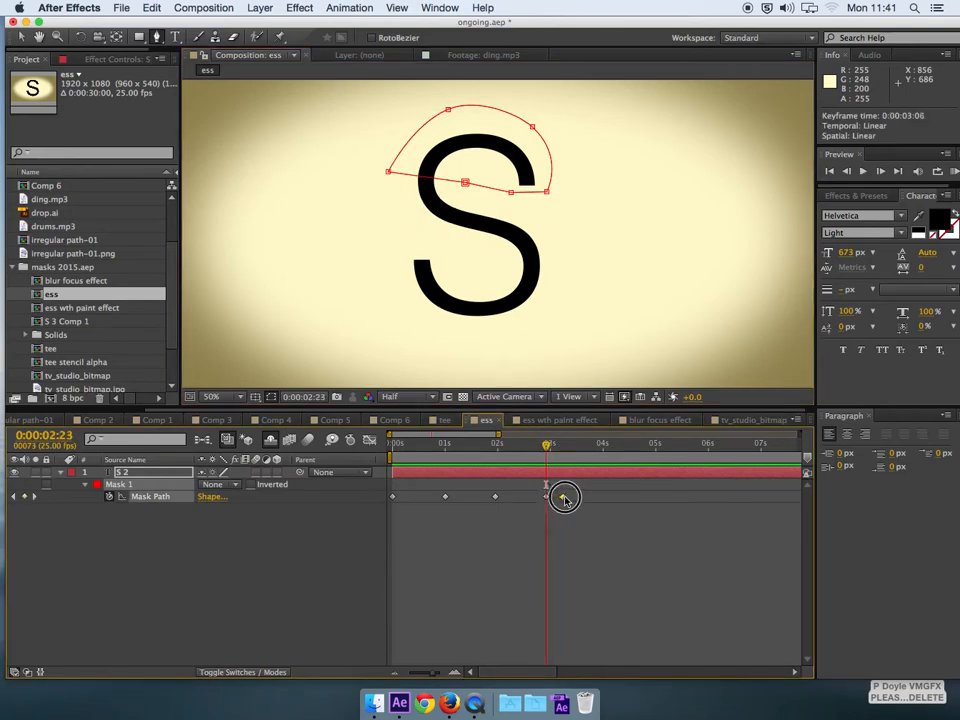
- Extend the mask toward the lower curve and scrub back to review the growth so far
drag(546, 500, 564, 450)
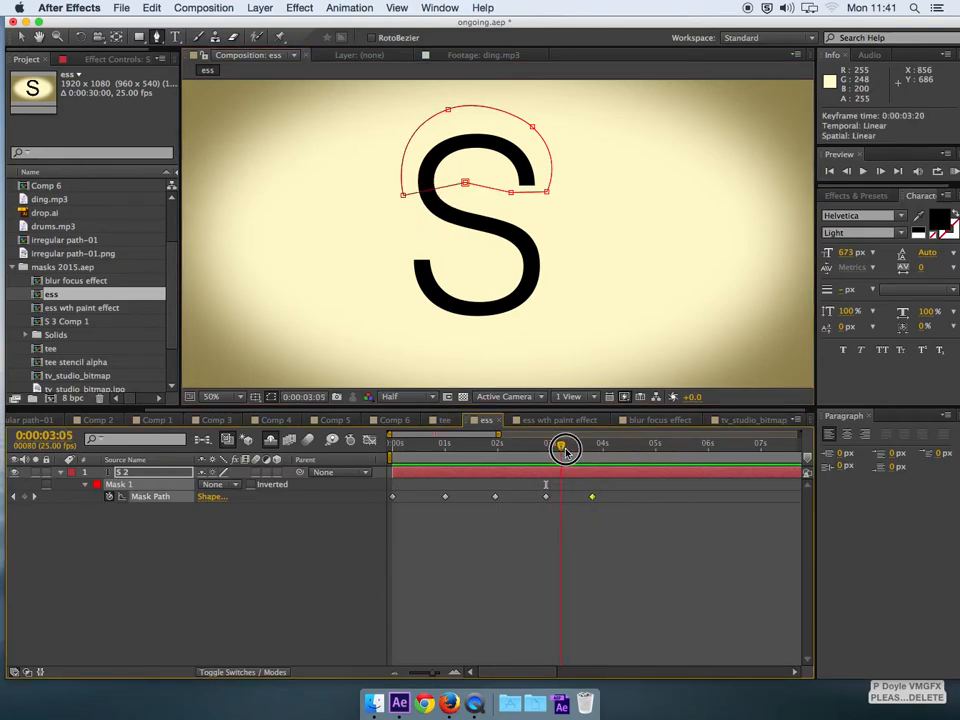
drag(564, 450, 620, 458)
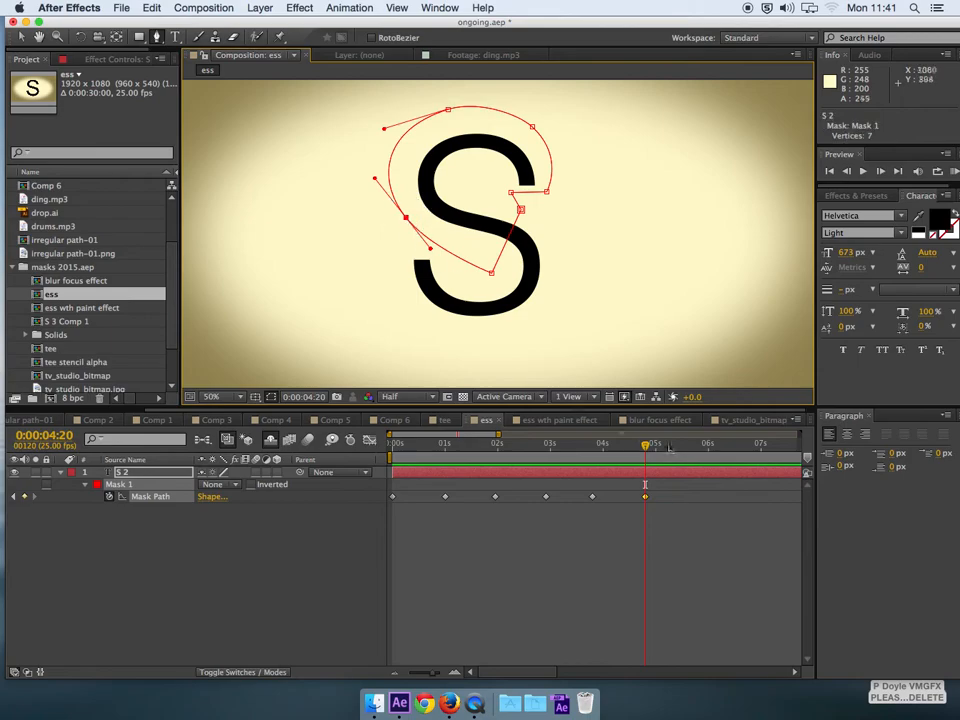
drag(644, 444, 592, 444)
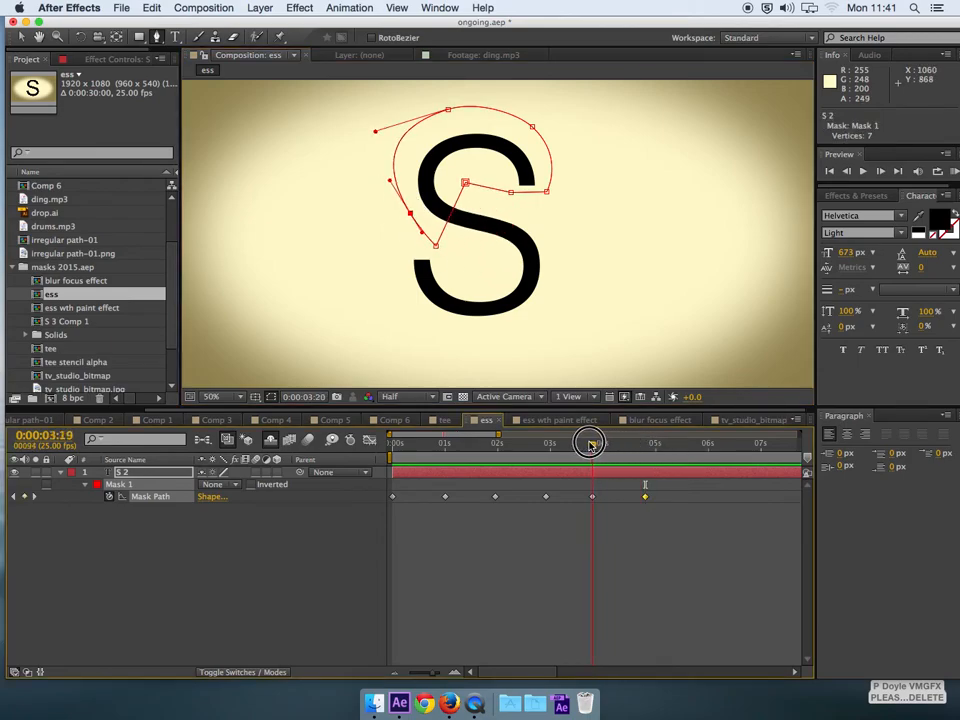
drag(590, 444, 528, 438)
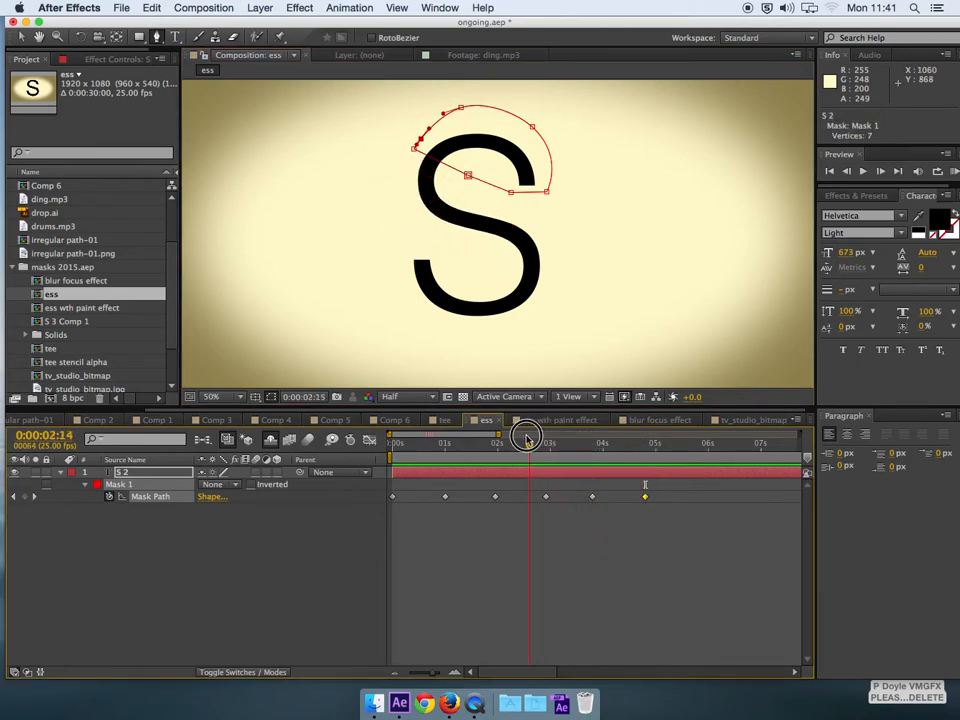
drag(528, 436, 500, 436)
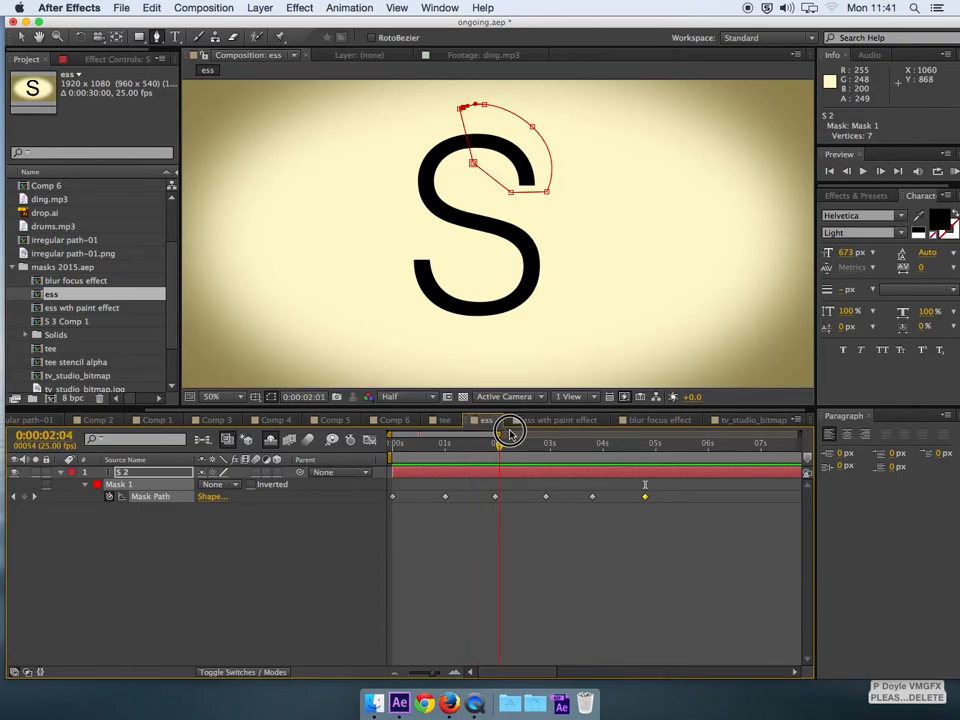
drag(500, 438, 624, 438)
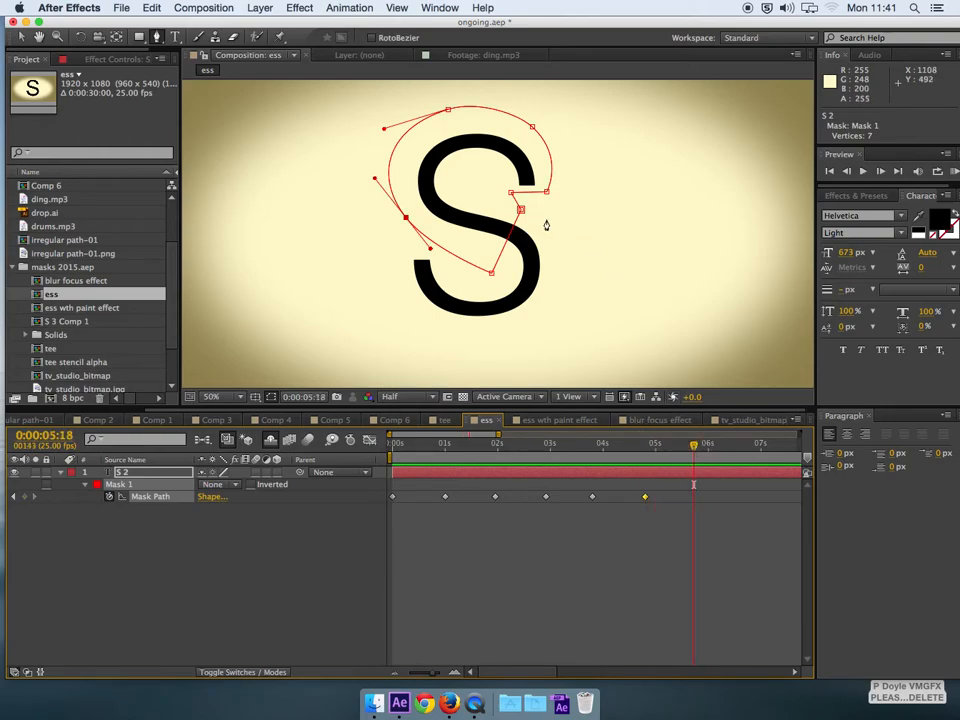
- Keyframe the mask wrapping around the lower curve and out to the tail of the S
drag(520, 210, 558, 248)
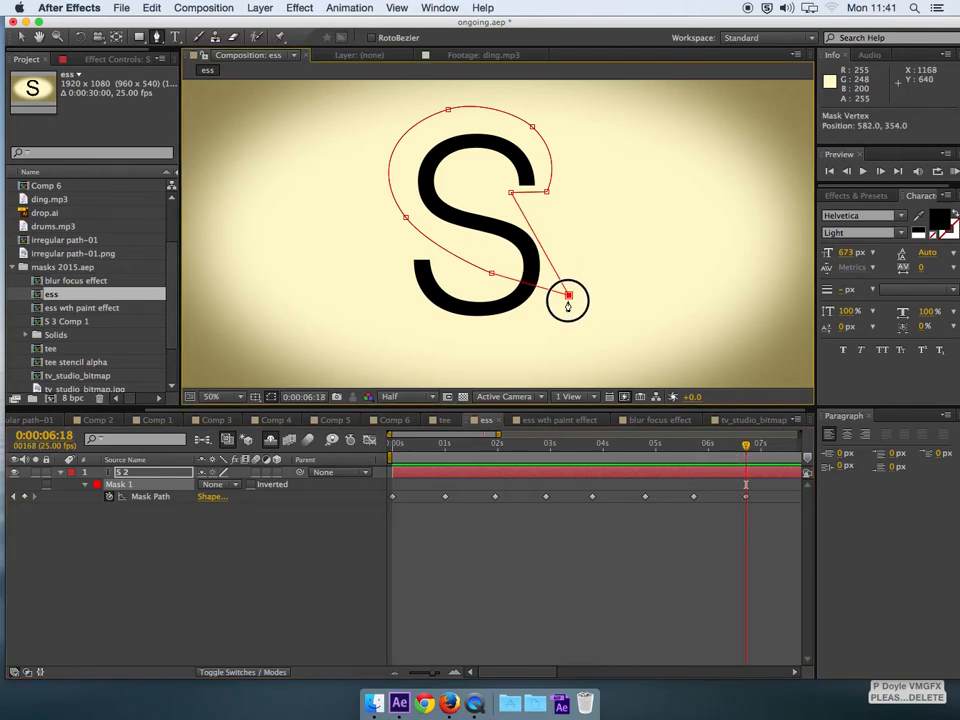
drag(568, 300, 532, 356)
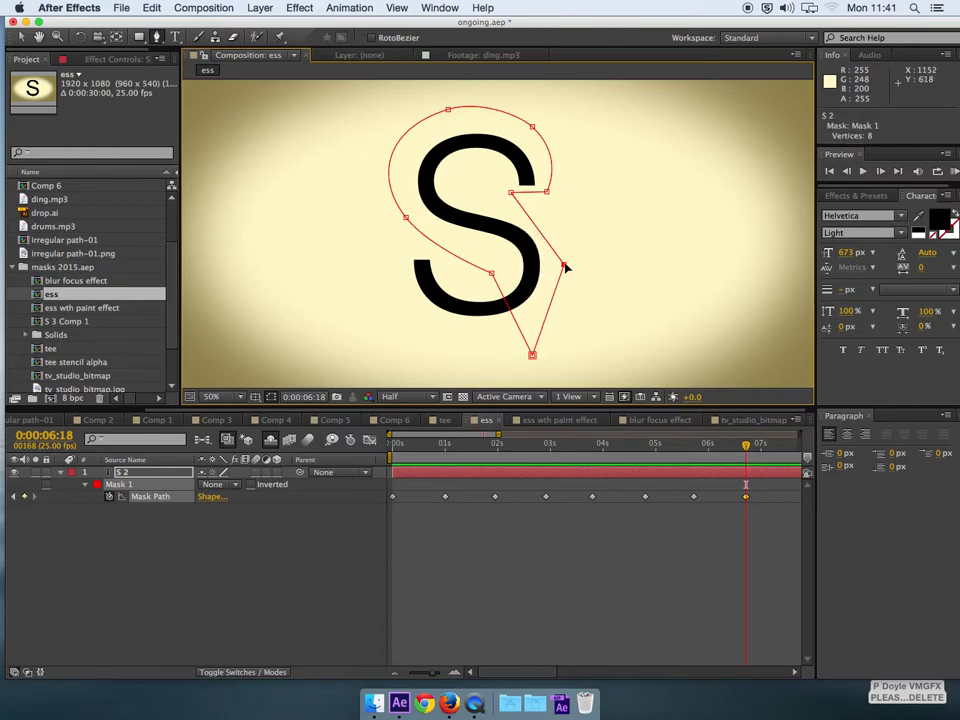
drag(568, 268, 560, 210)
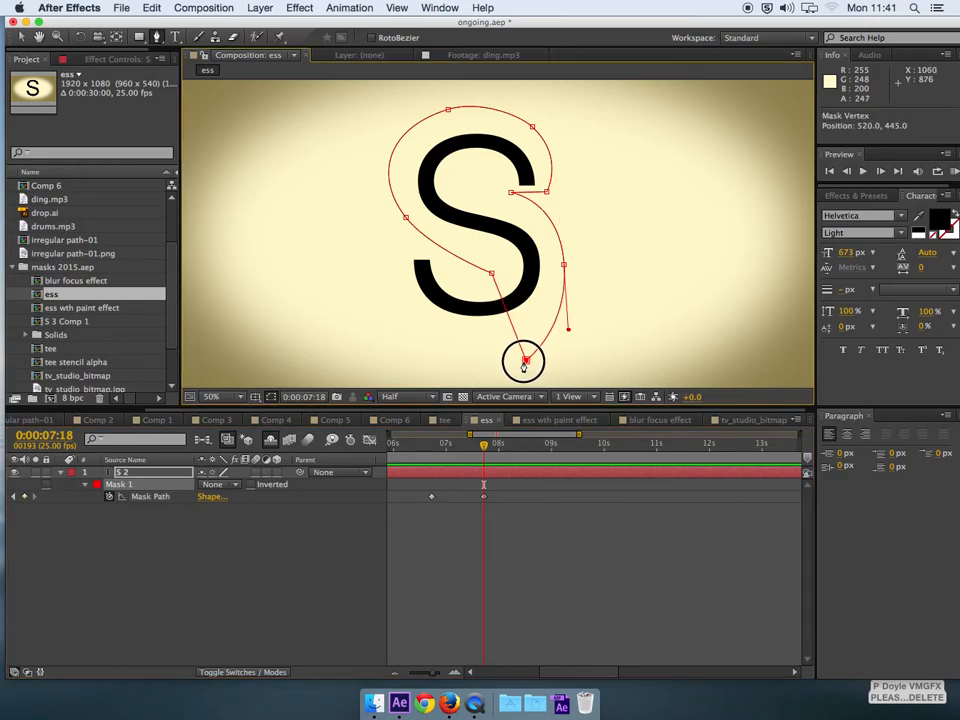
drag(524, 360, 420, 362)
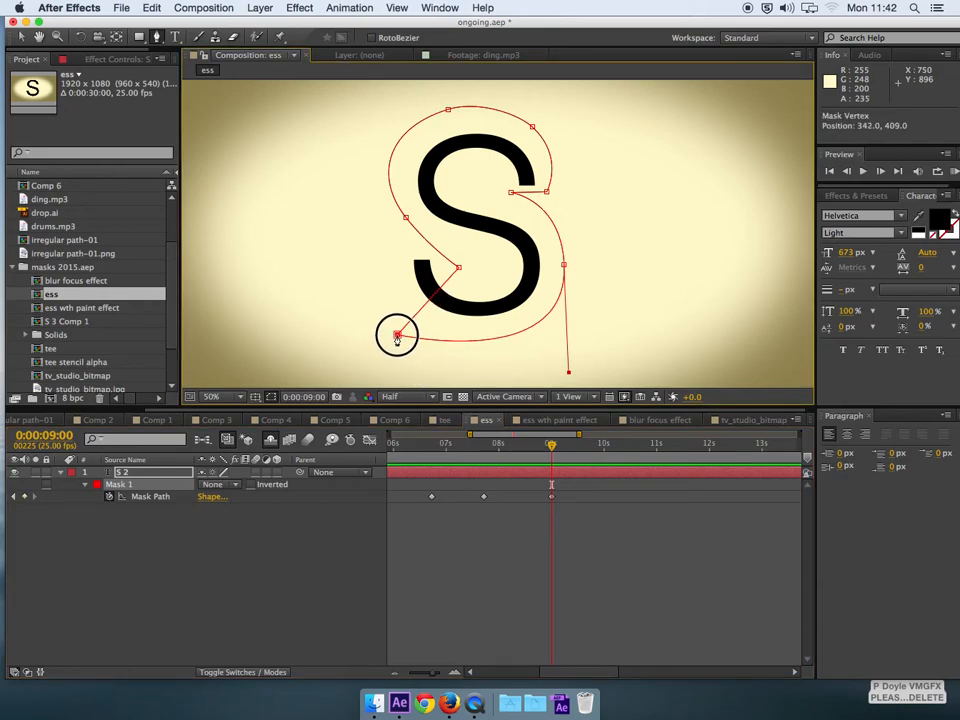
drag(396, 334, 380, 278)
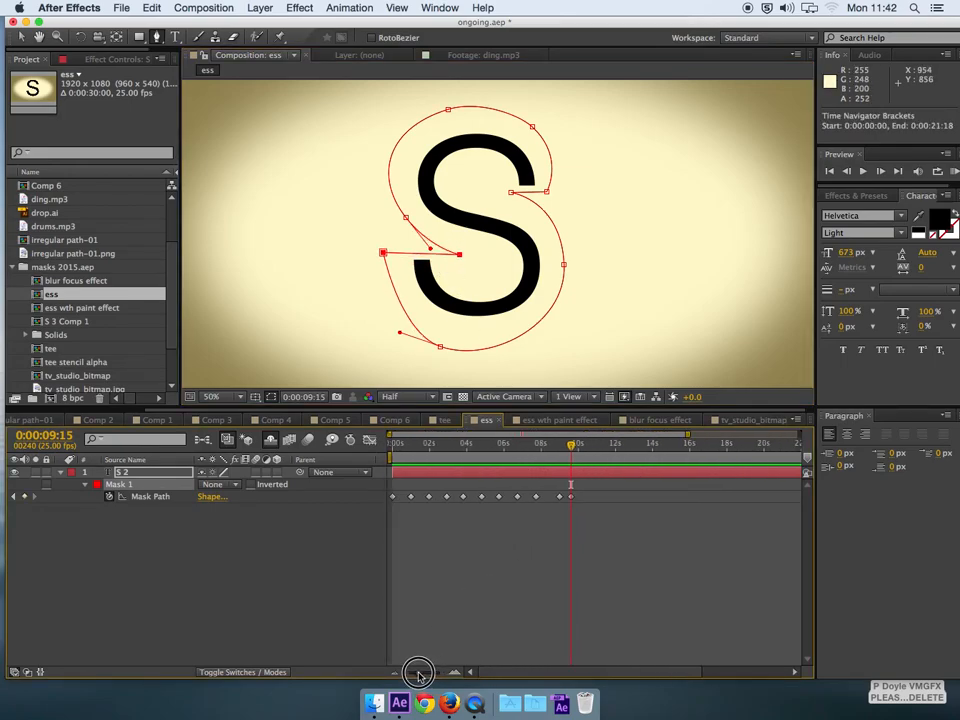
- Show all Mask Path keyframes in the timeline and return to the first frame
drag(572, 444, 540, 444)
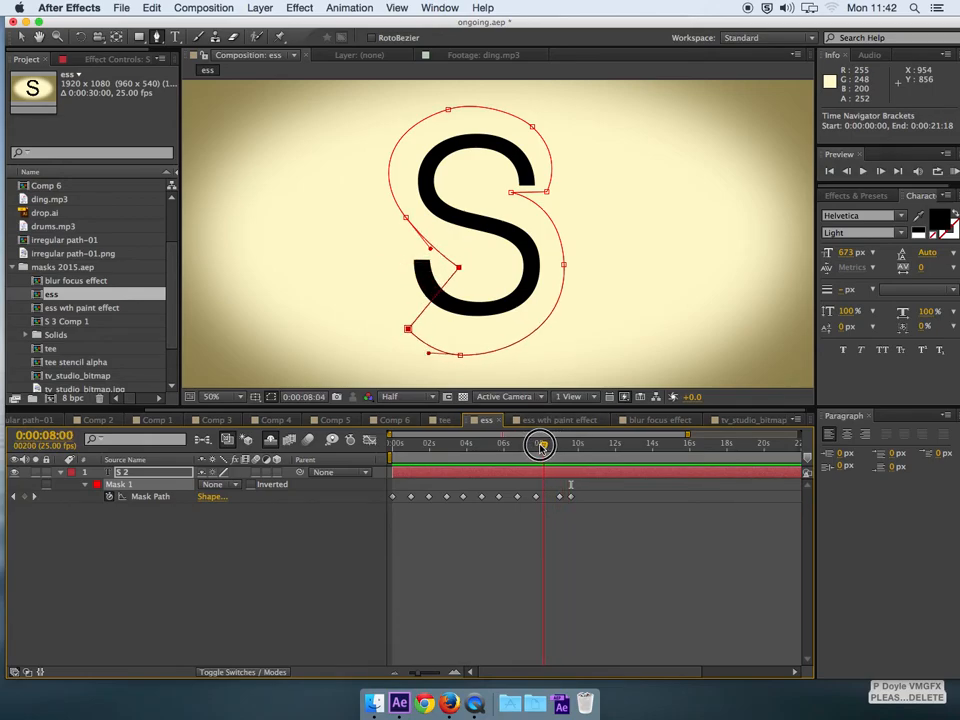
drag(540, 444, 478, 444)
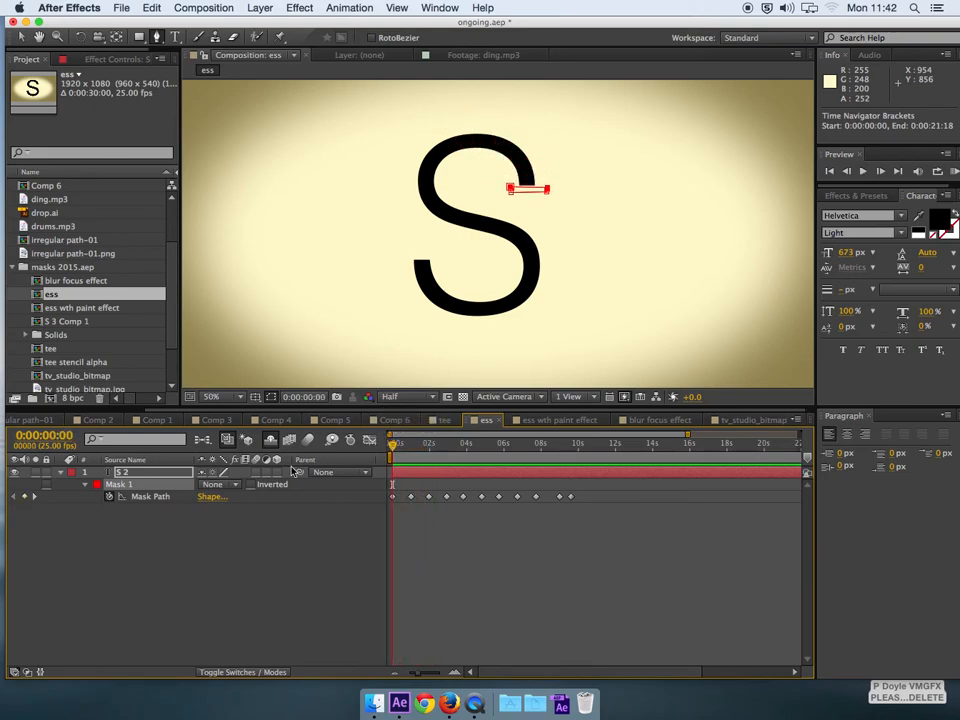
- Set Mask 1 to Add mode and compress all its path keyframes into about three seconds
click(220, 484)
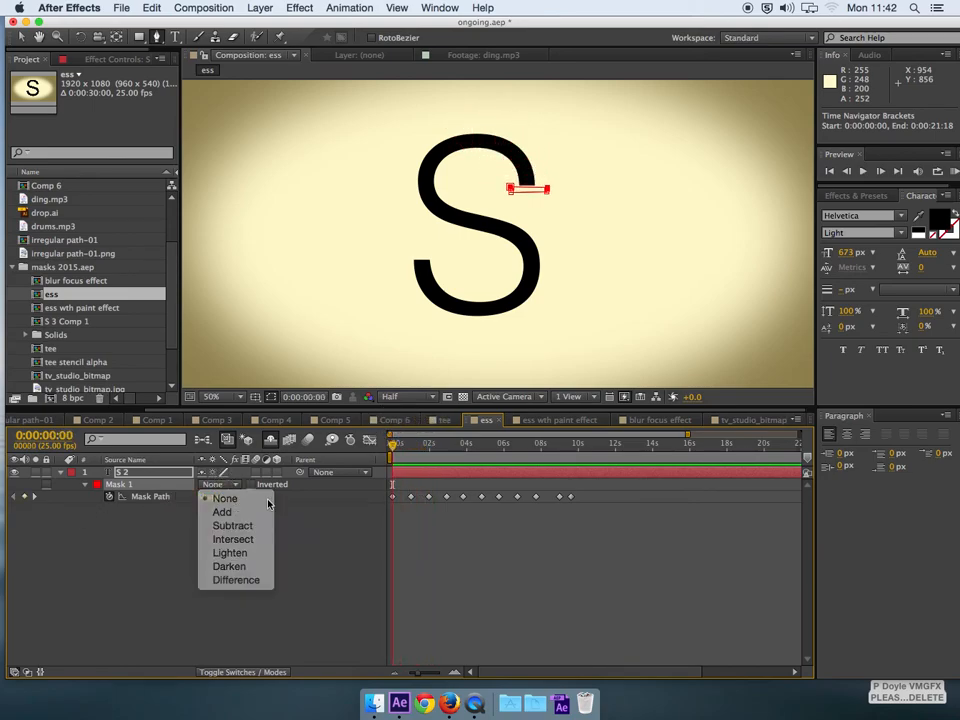
click(222, 512)
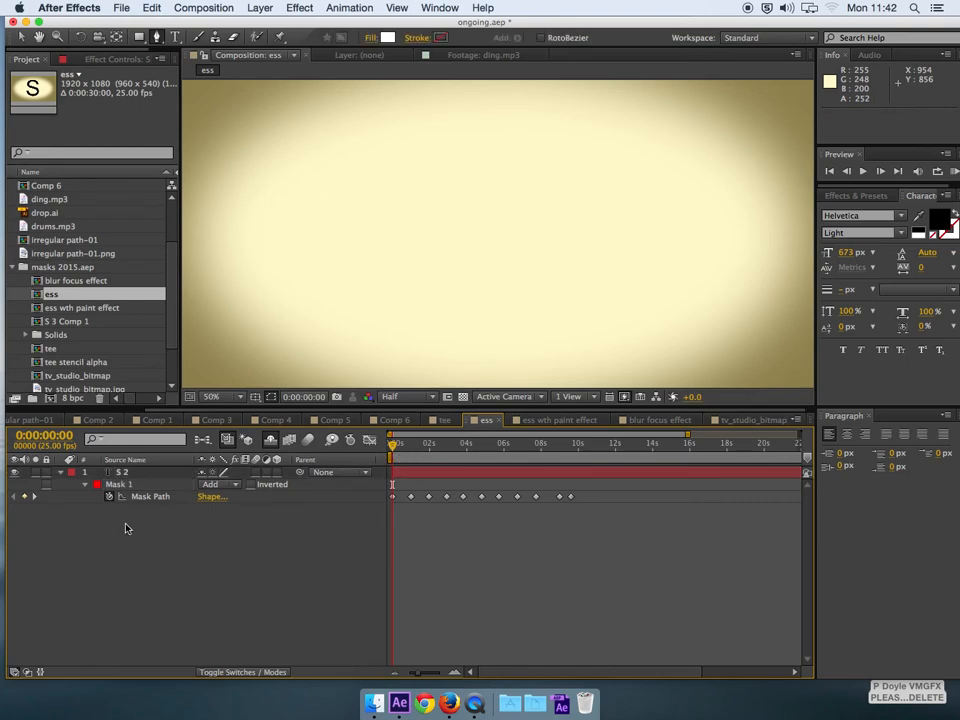
mouse_move(716, 480)
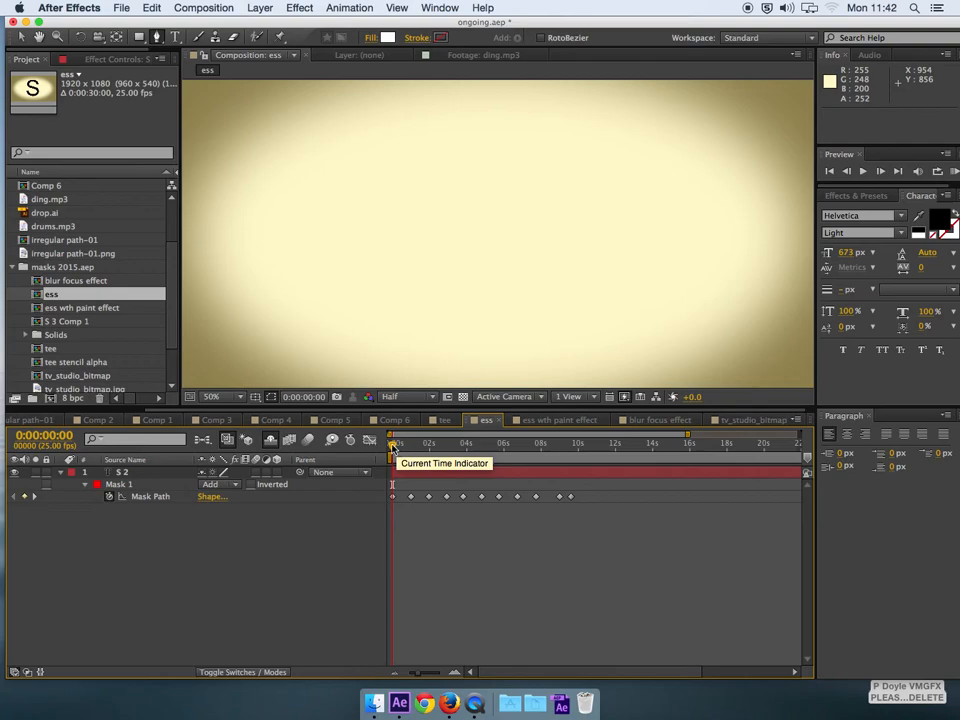
click(148, 496)
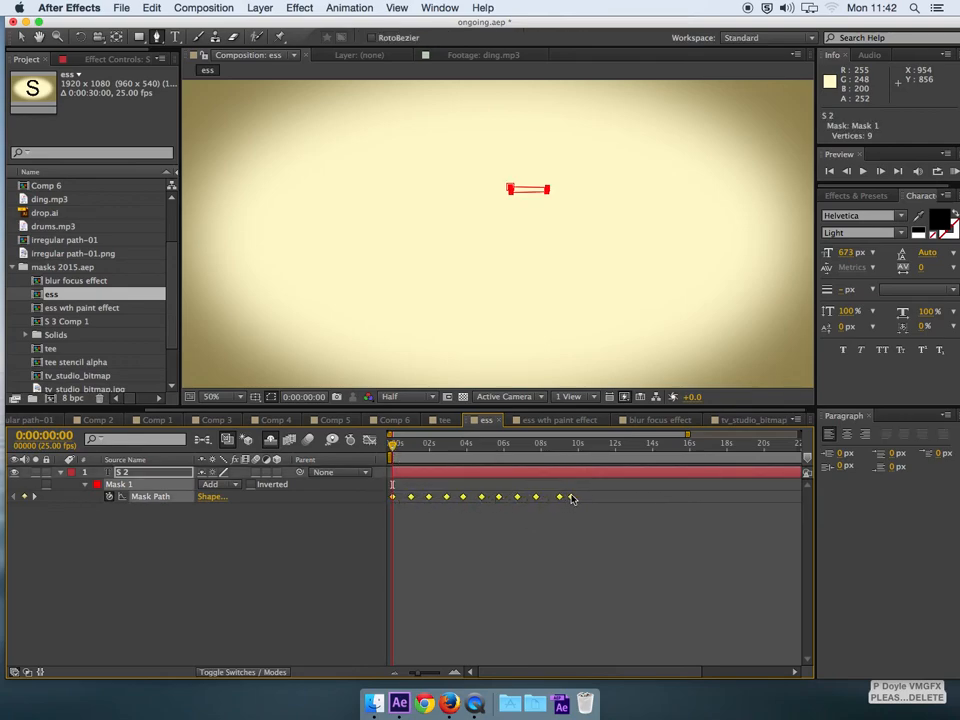
drag(570, 496, 440, 496)
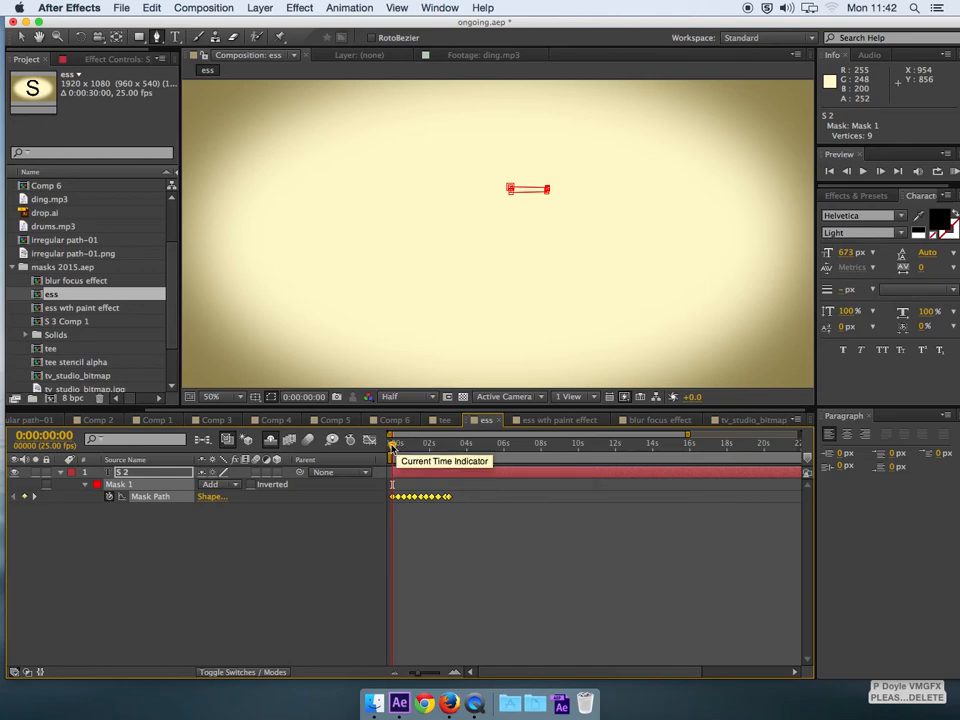
drag(392, 444, 456, 444)
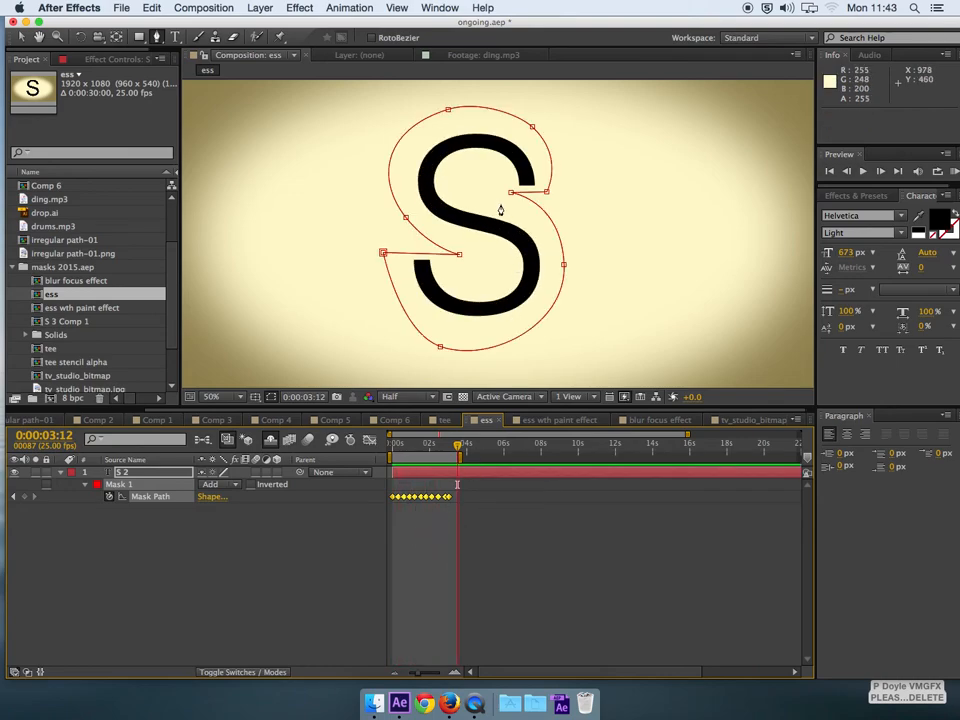
mouse_move(560, 136)
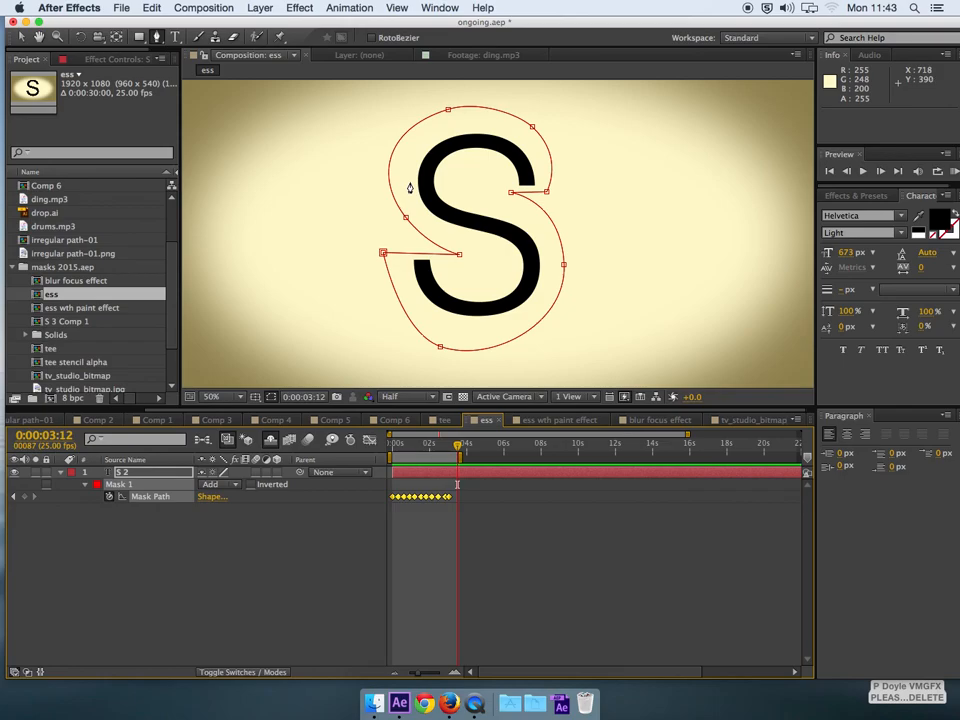
mouse_move(406, 188)
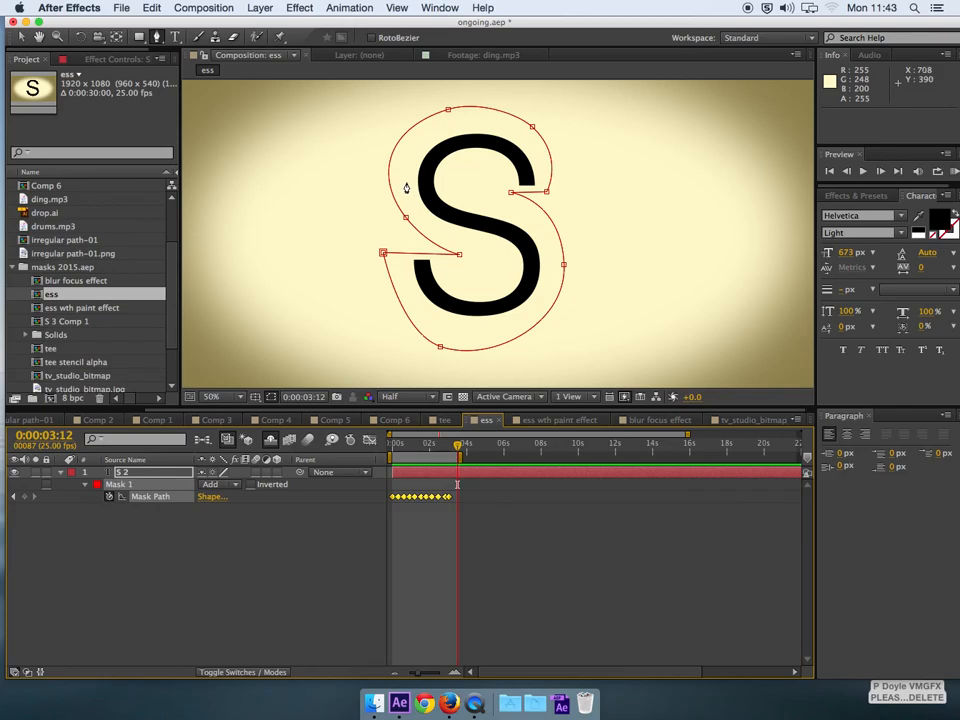
mouse_move(424, 198)
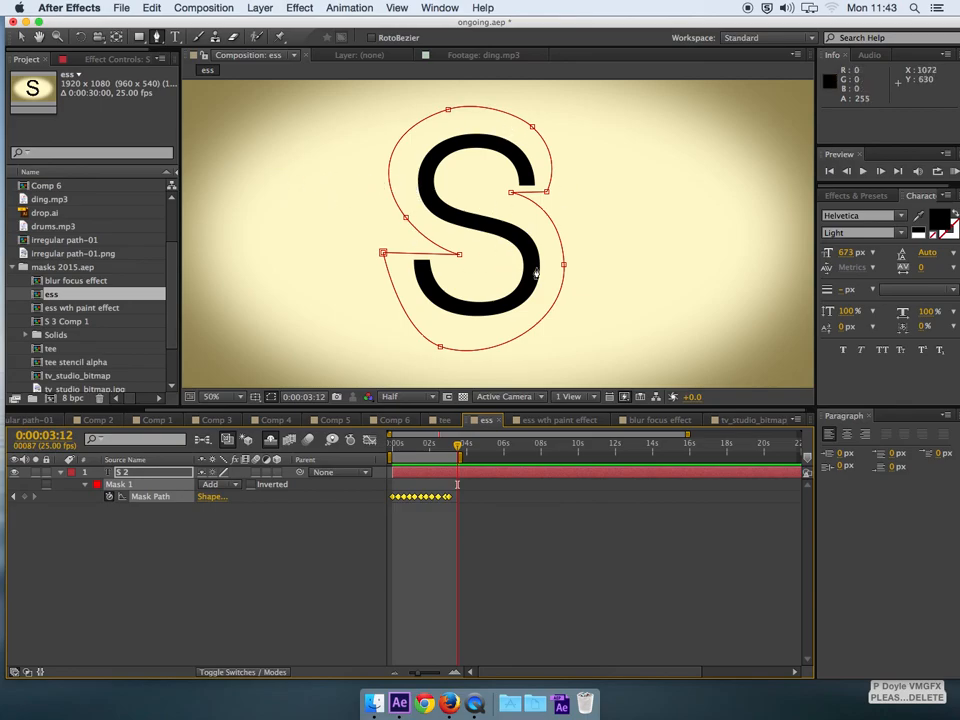
mouse_move(674, 292)
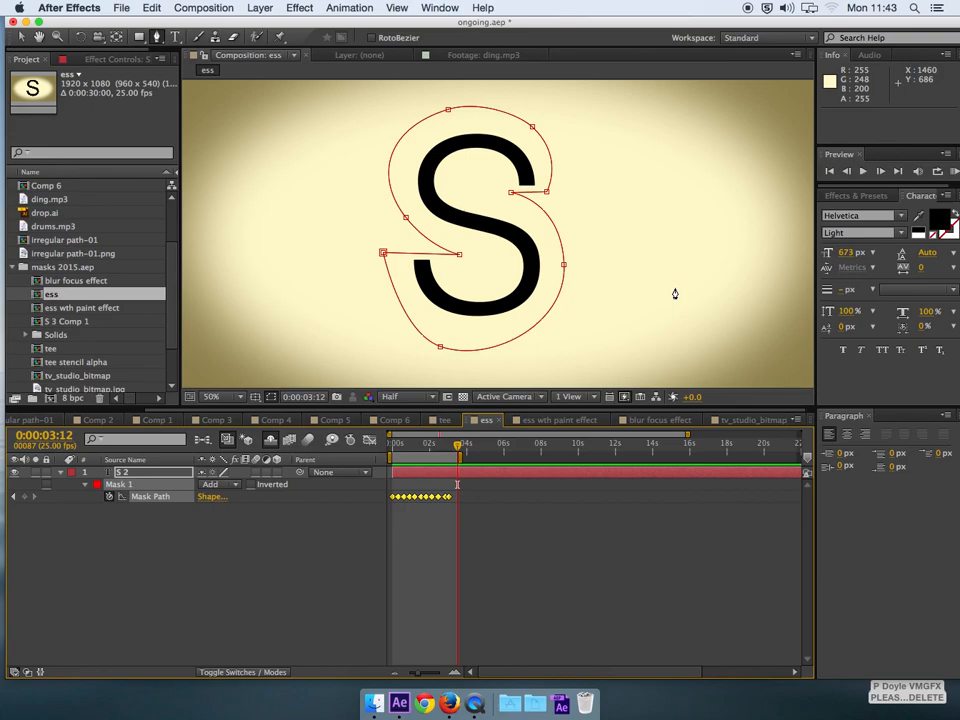
mouse_move(236, 338)
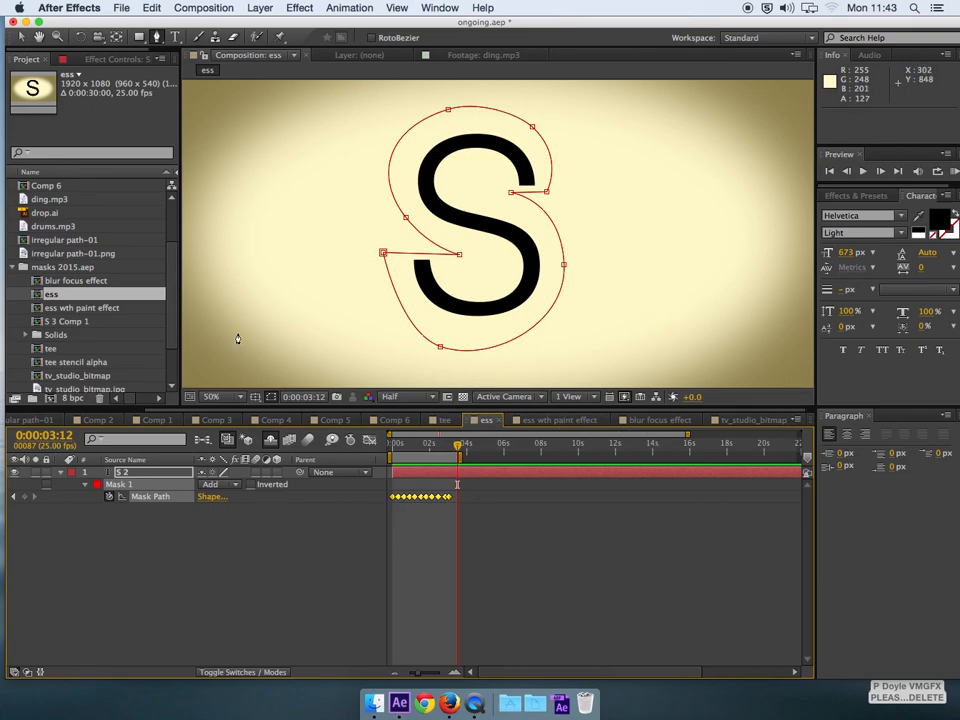
mouse_move(170, 336)
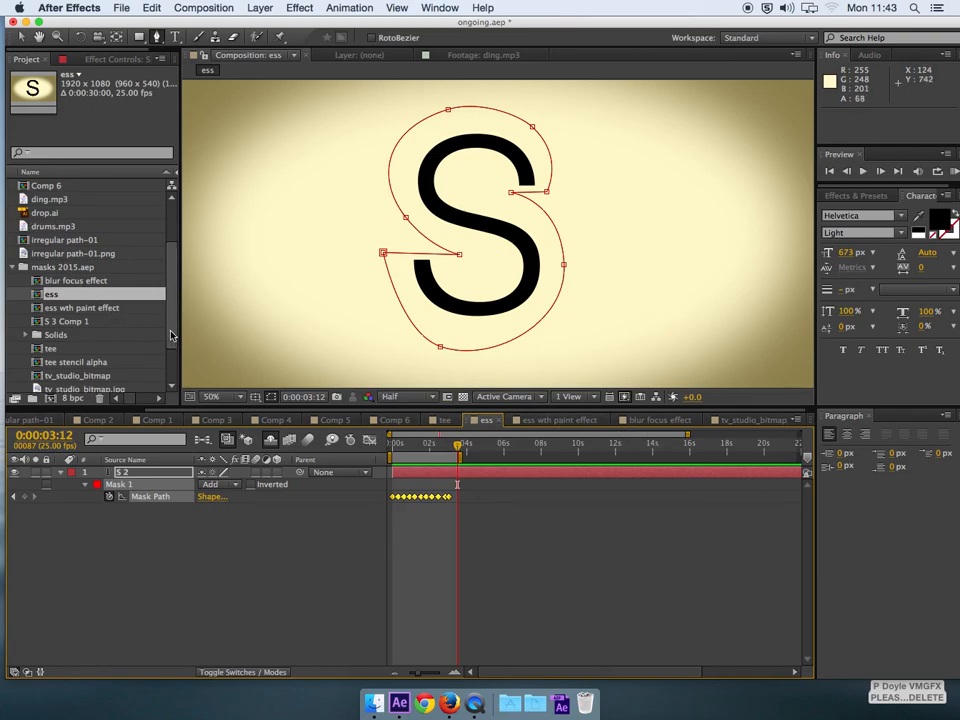